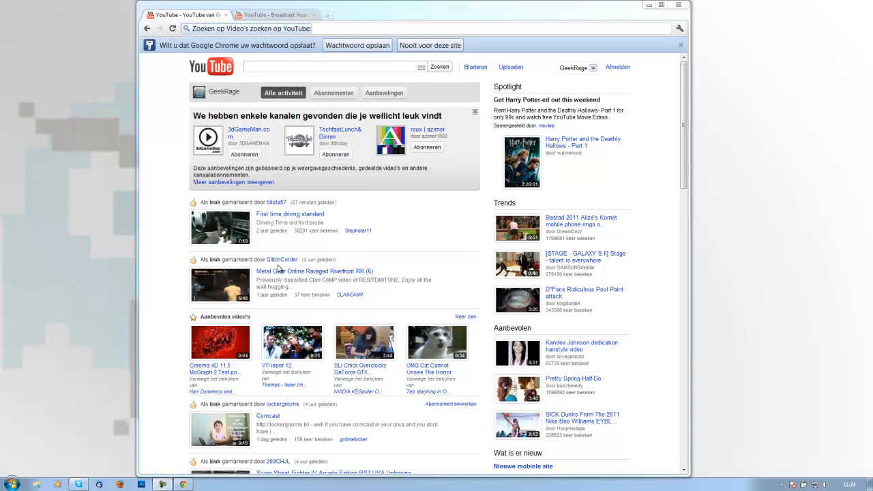
{"action": "mouse_move", "coordinate": [276, 266]}
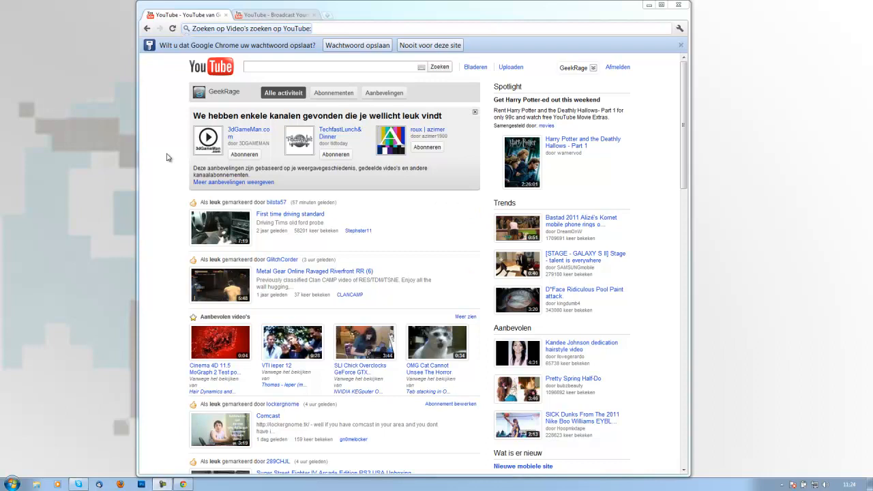
{"action": "mouse_move", "coordinate": [388, 213]}
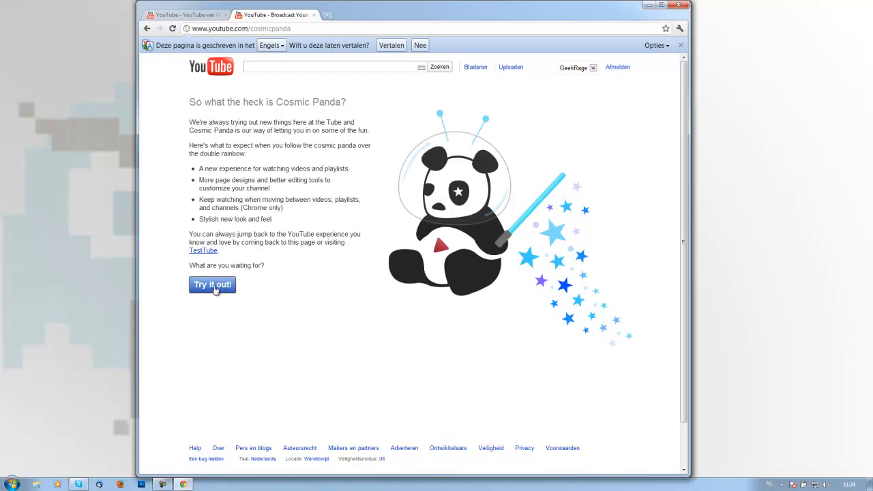
Turn on Cosmic Panda and return to the home activity feed in the first tab
{"action": "left_click", "coordinate": [212, 284]}
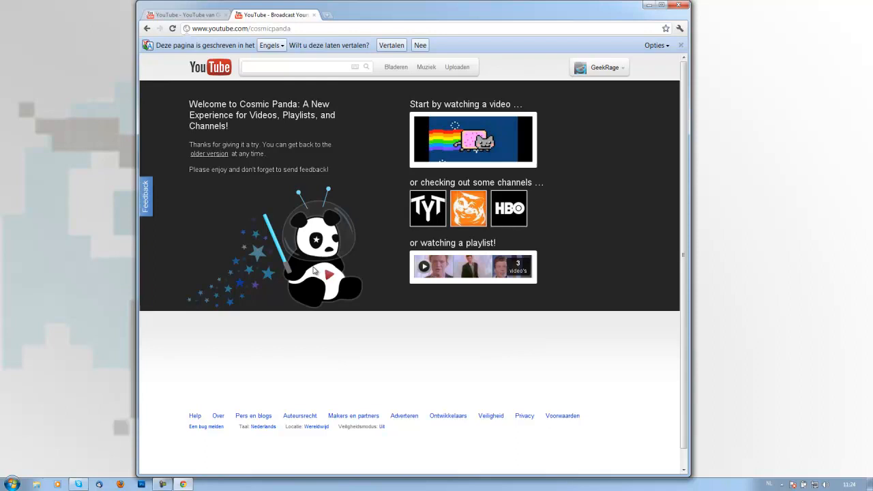
{"action": "mouse_move", "coordinate": [268, 86]}
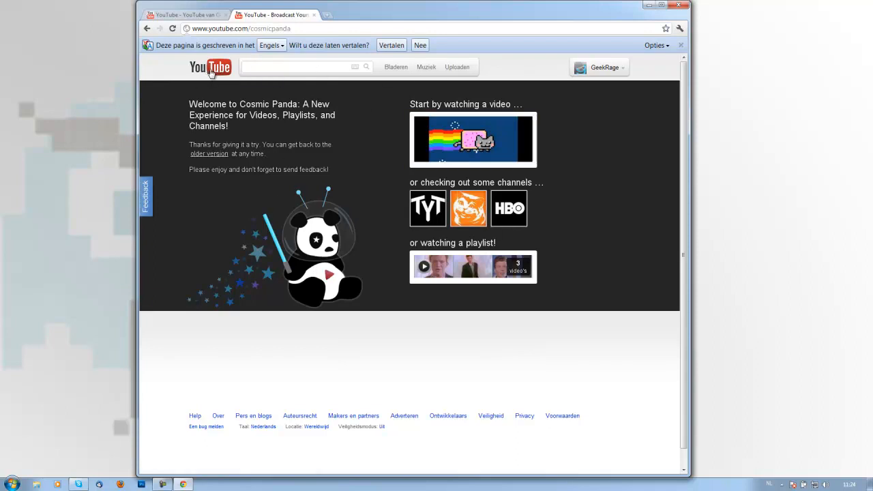
{"action": "mouse_move", "coordinate": [400, 88]}
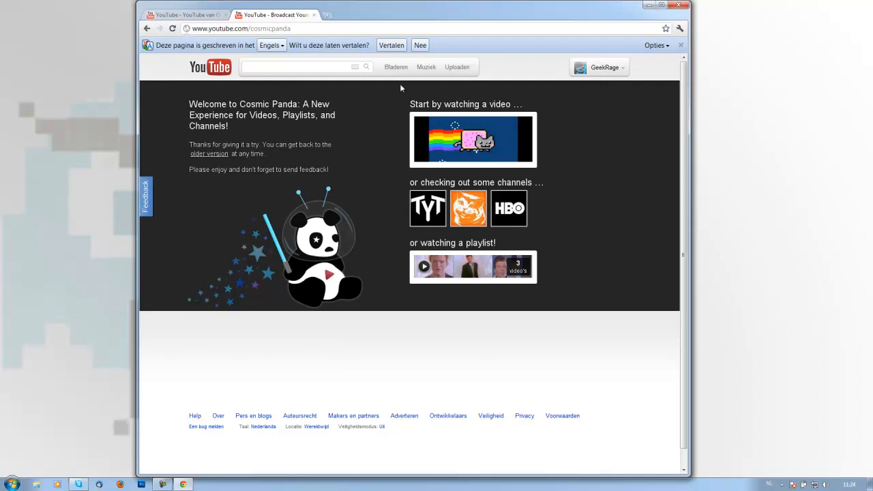
{"action": "left_click", "coordinate": [297, 66]}
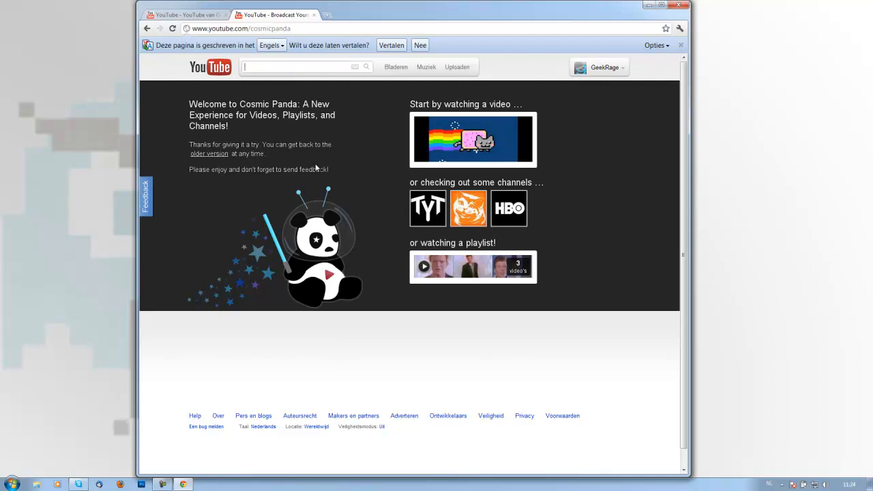
{"action": "mouse_move", "coordinate": [456, 67]}
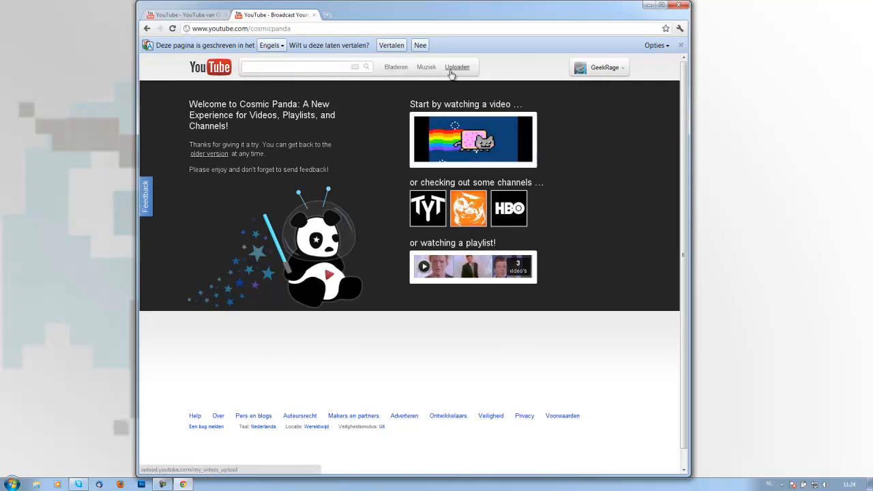
{"action": "mouse_move", "coordinate": [313, 45]}
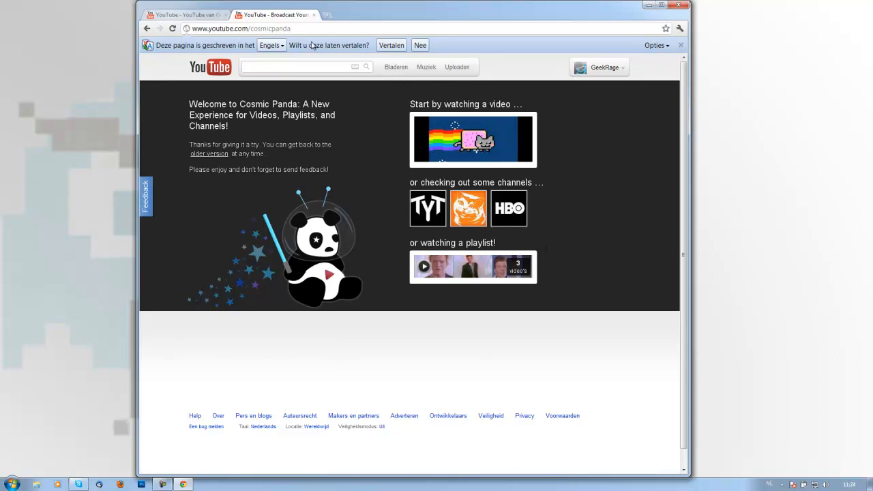
{"action": "left_click", "coordinate": [184, 14]}
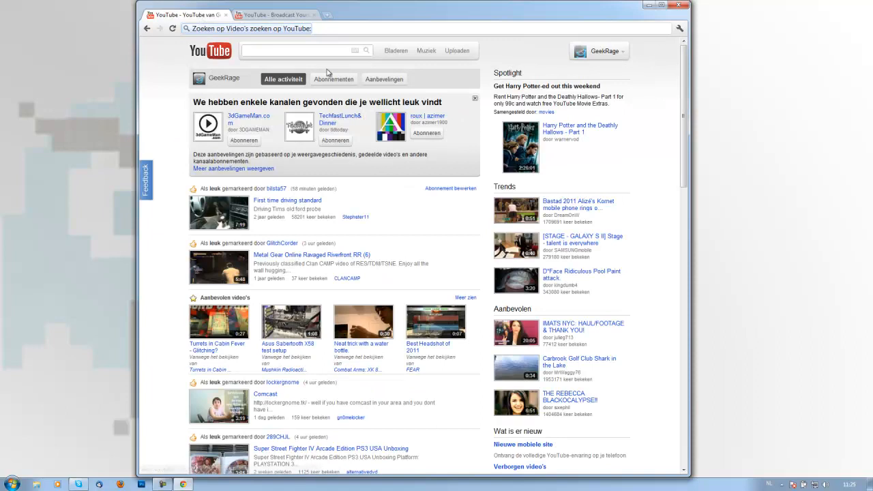
Search for 'ufk dubstep' and open the UKFDubstep channel from the first result
{"action": "type", "text": "c"}
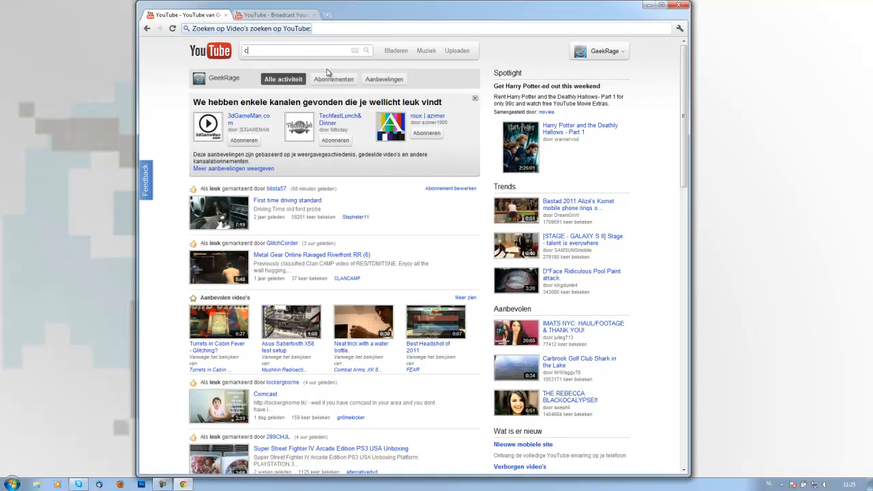
{"action": "type", "text": "ufk dubstep"}
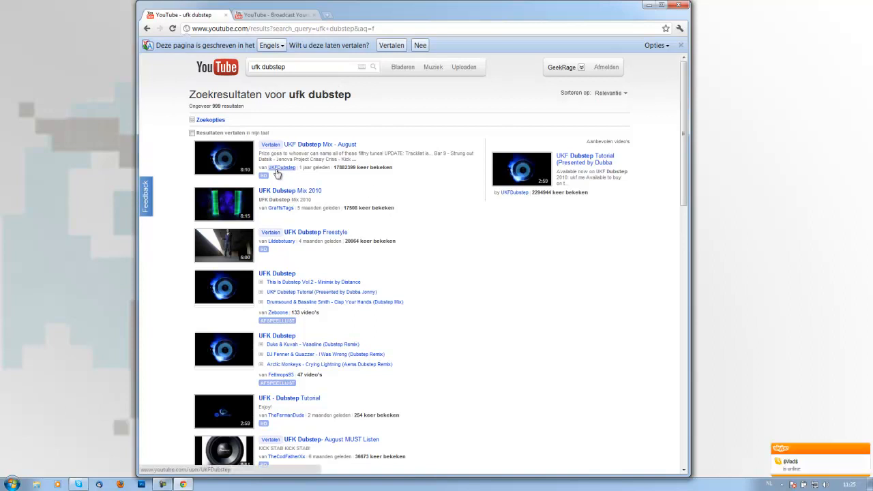
{"action": "left_click", "coordinate": [281, 168]}
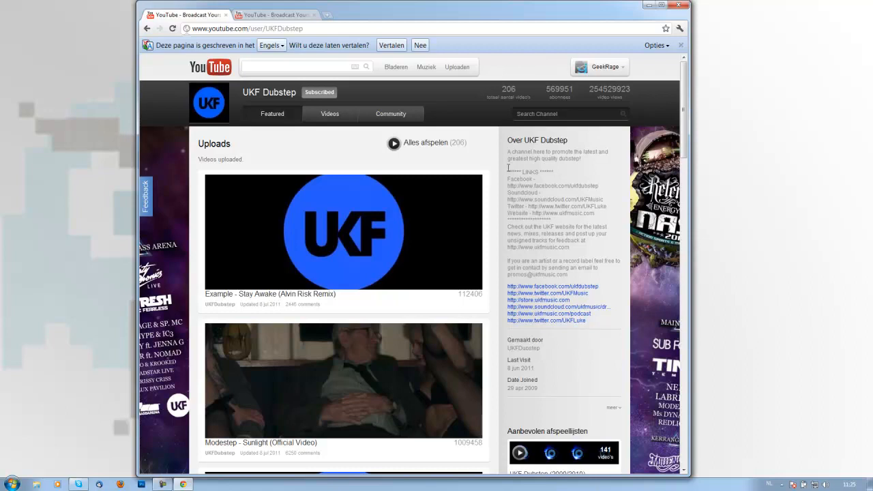
{"action": "mouse_move", "coordinate": [583, 226]}
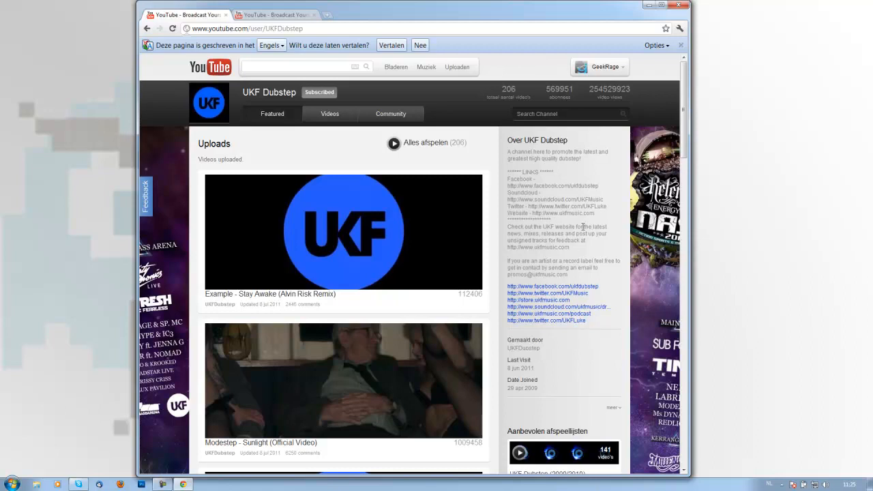
{"action": "scroll", "scroll_direction": "down", "scroll_amount": 3}
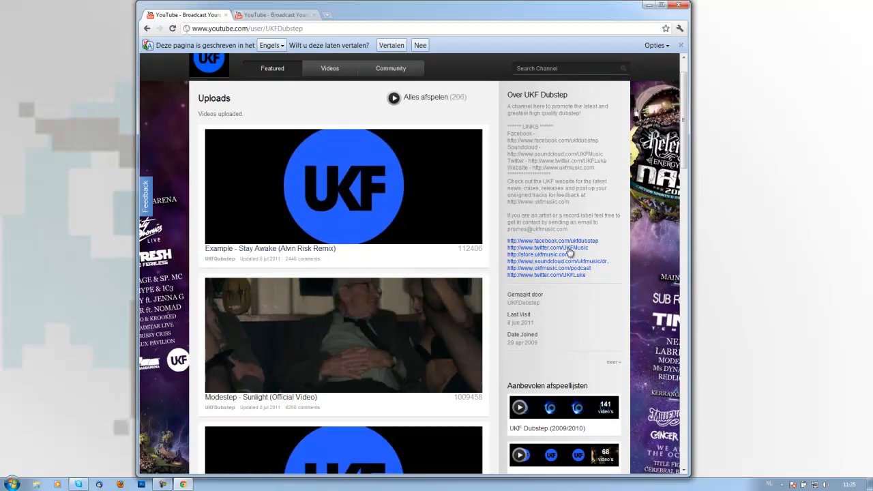
{"action": "scroll", "scroll_direction": "down", "scroll_amount": 3}
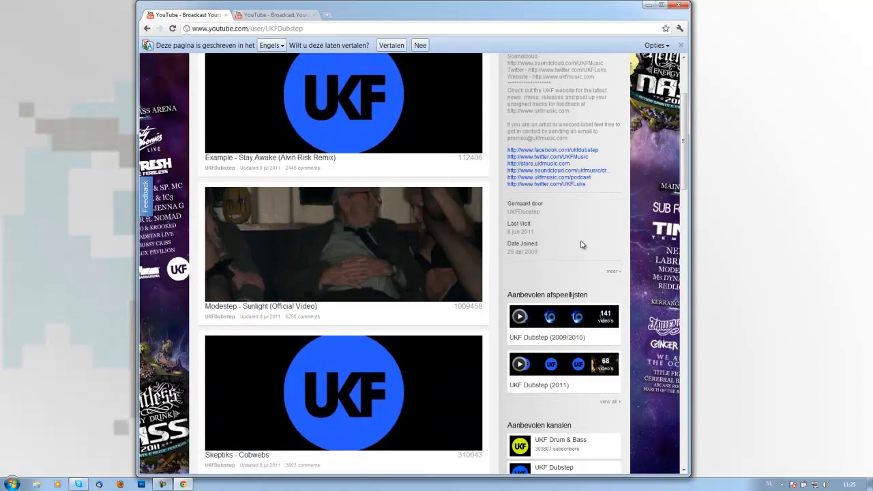
{"action": "scroll", "scroll_direction": "down", "scroll_amount": 3}
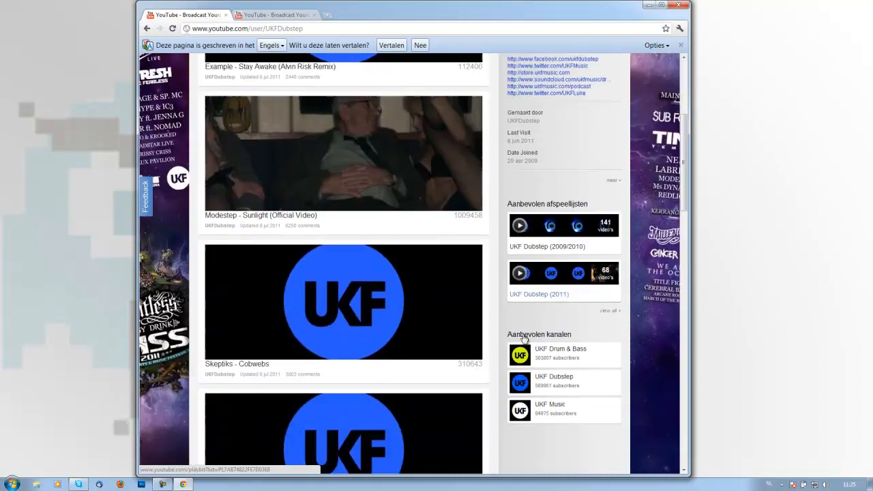
{"action": "scroll", "scroll_direction": "down", "scroll_amount": 3}
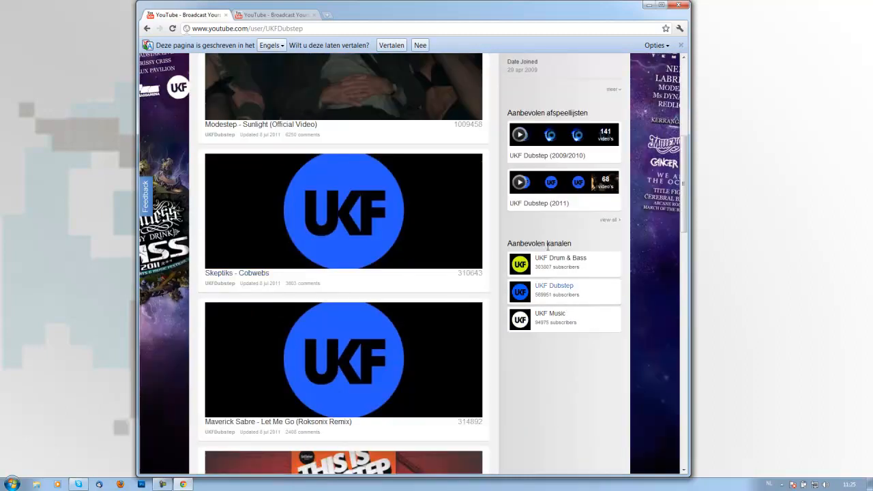
{"action": "scroll", "scroll_direction": "down", "scroll_amount": 3}
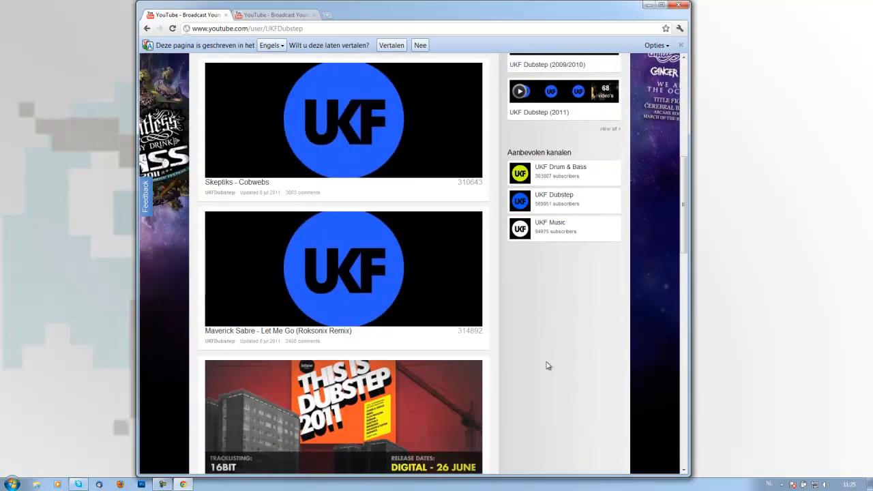
{"action": "scroll", "scroll_direction": "down", "scroll_amount": 3}
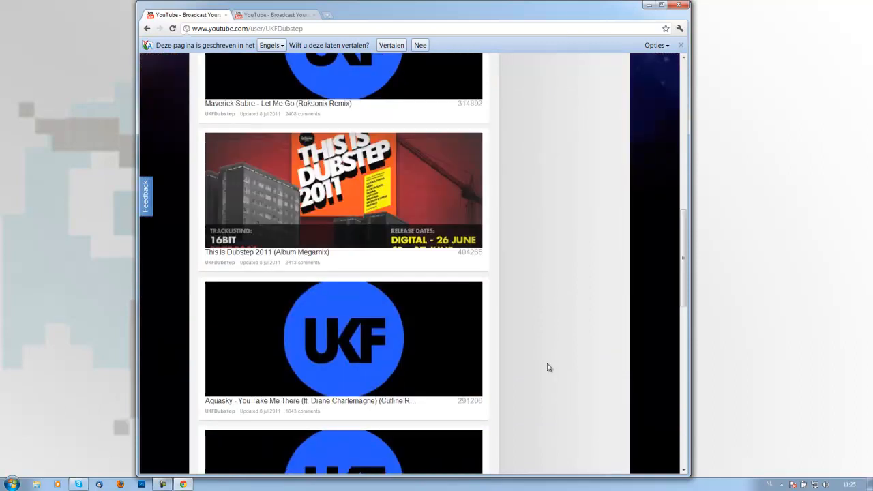
{"action": "scroll", "scroll_direction": "down", "scroll_amount": 3}
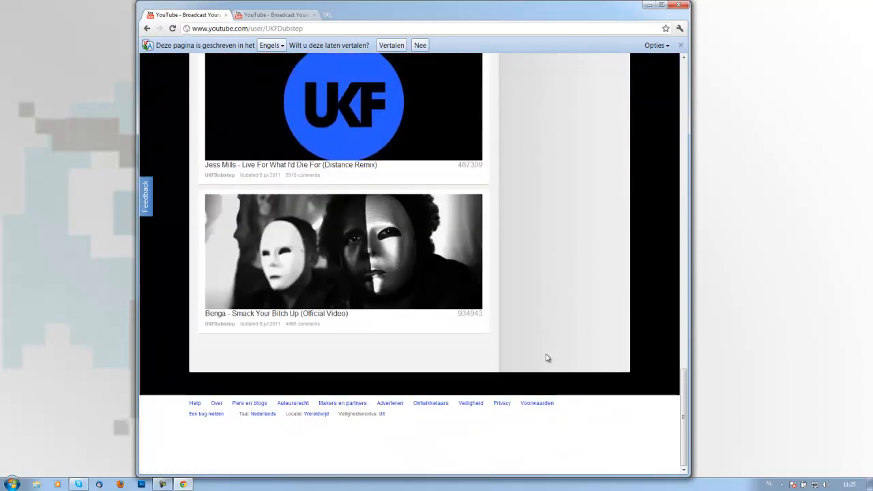
{"action": "scroll", "scroll_direction": "up", "scroll_amount": 3}
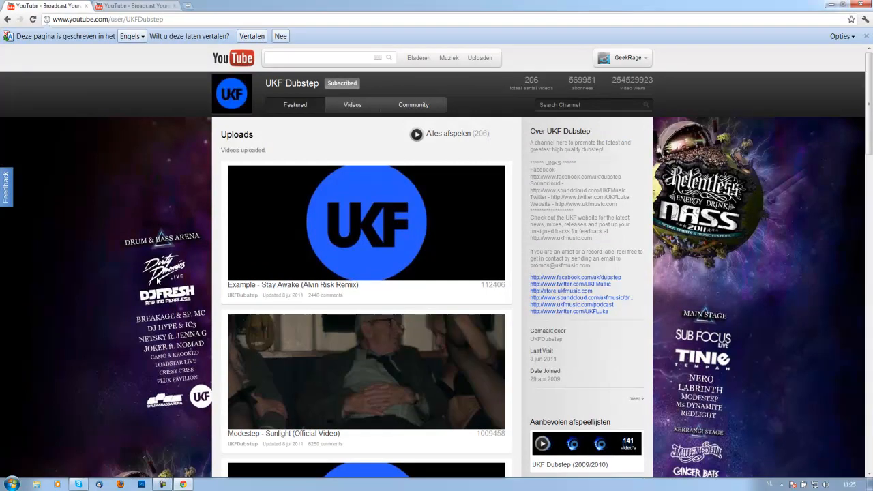
{"action": "mouse_move", "coordinate": [77, 402]}
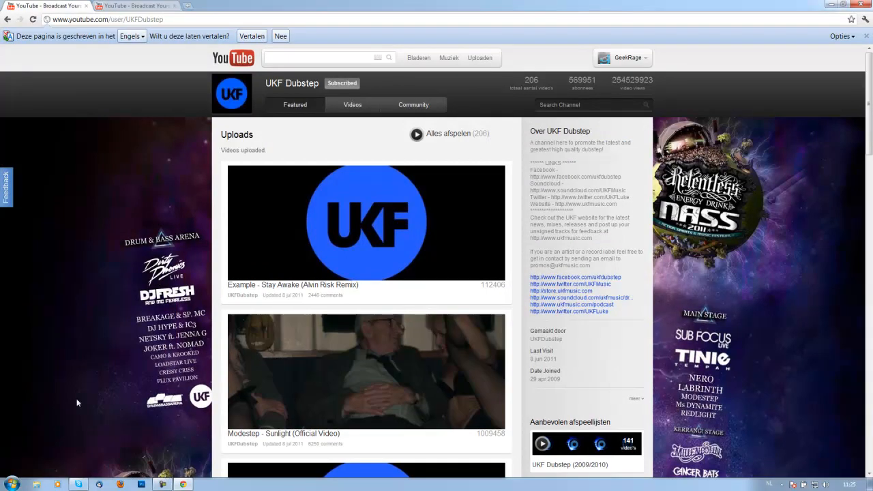
{"action": "mouse_move", "coordinate": [145, 190]}
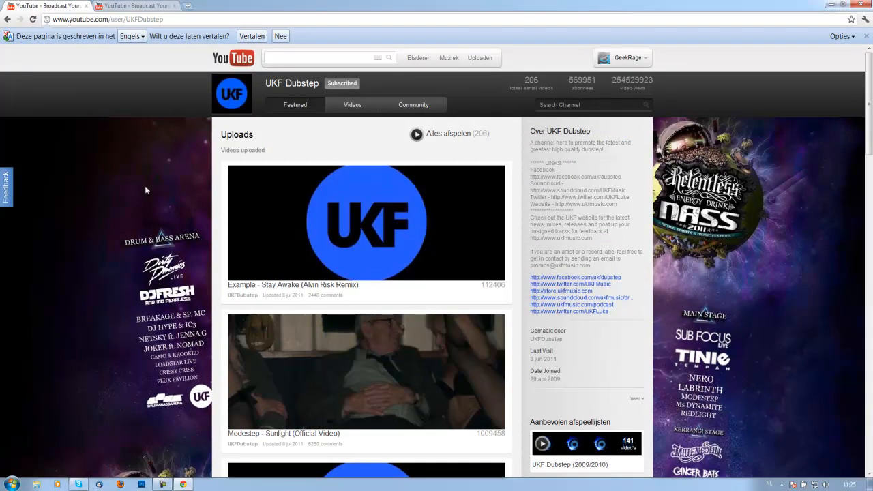
{"action": "scroll", "scroll_direction": "down", "scroll_amount": 3}
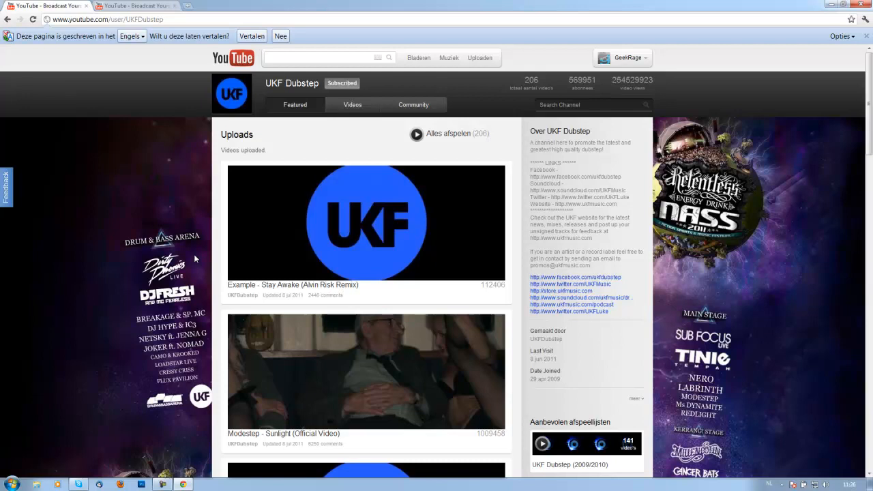
{"action": "mouse_move", "coordinate": [191, 223]}
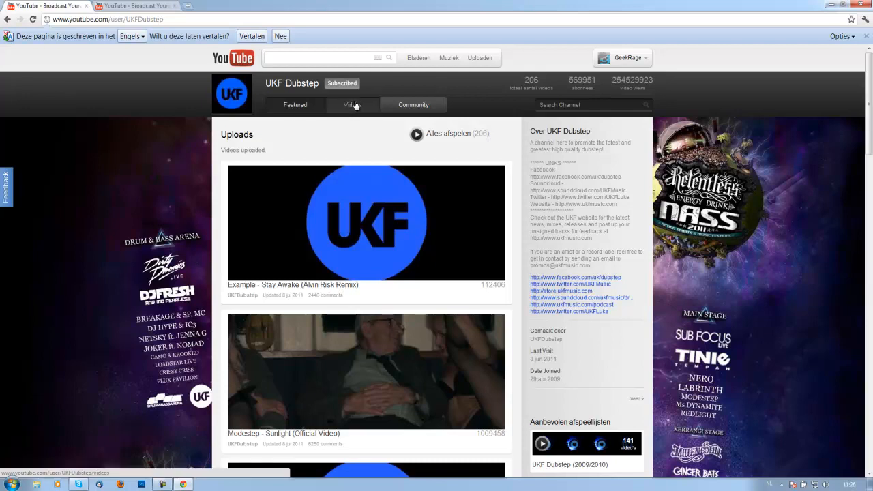
{"action": "left_click", "coordinate": [352, 104]}
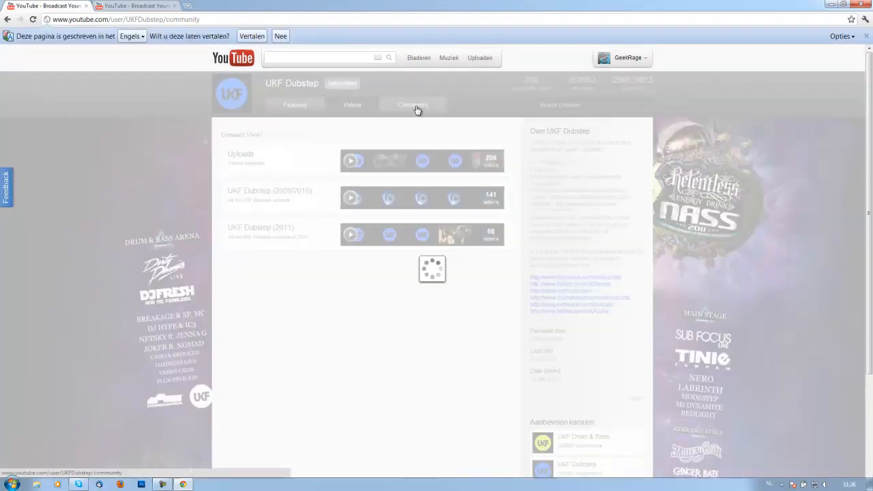
Open the UKF Dubstep Community tab and browse its recent activity and subscribers
{"action": "left_click", "coordinate": [412, 104]}
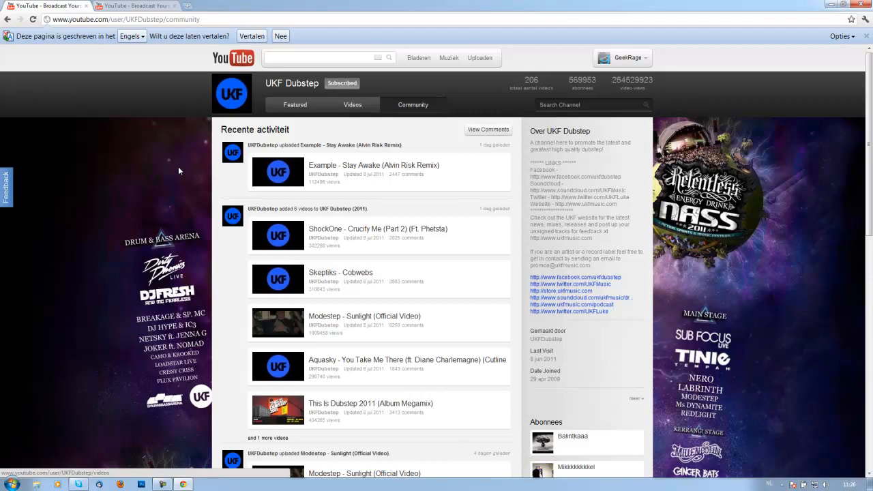
{"action": "scroll", "scroll_direction": "down", "scroll_amount": 3}
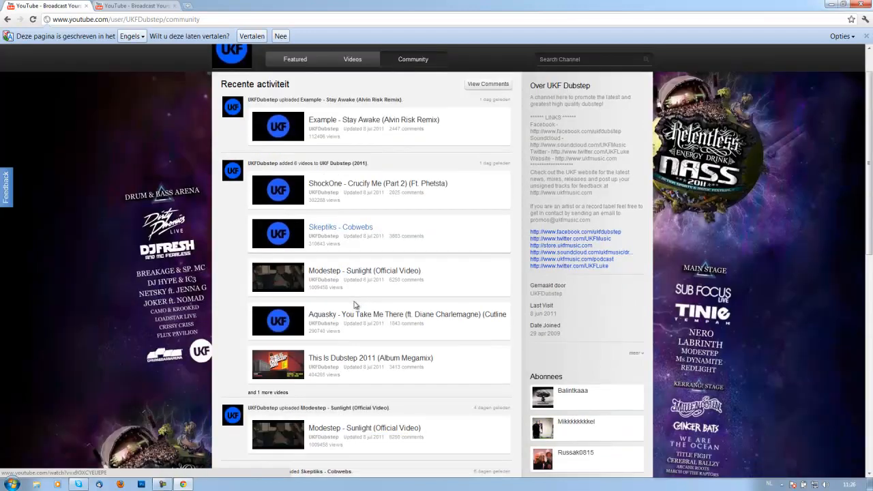
{"action": "scroll", "scroll_direction": "down", "scroll_amount": 3}
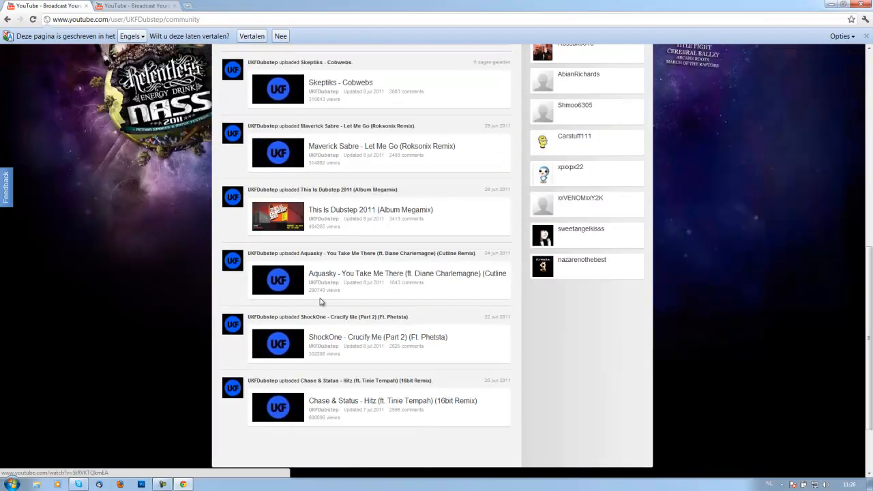
{"action": "scroll", "scroll_direction": "up", "scroll_amount": 3}
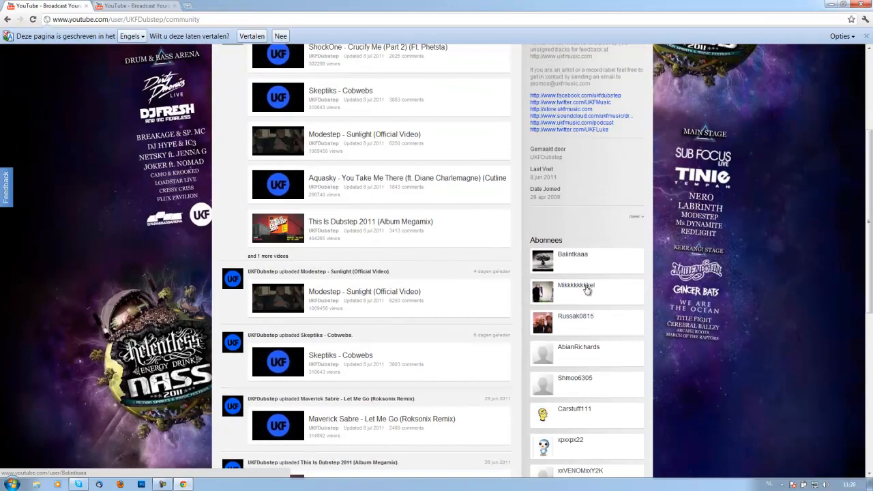
{"action": "scroll", "scroll_direction": "down", "scroll_amount": 3}
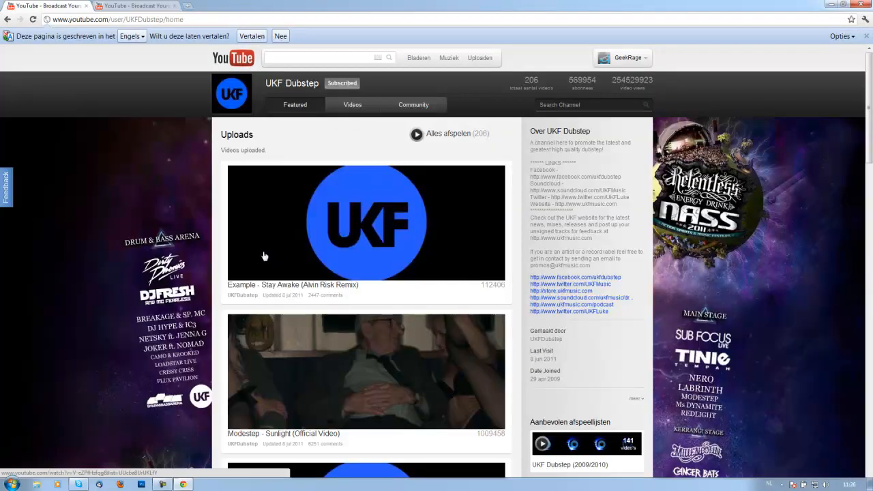
Scroll the UKF Dubstep uploads and open Modestep - Sunlight (Official Video)
{"action": "scroll", "scroll_direction": "down", "scroll_amount": 3}
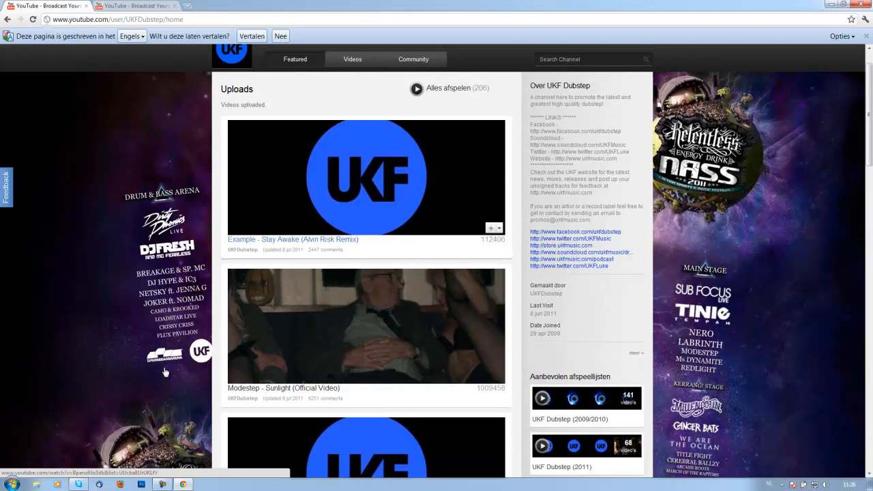
{"action": "mouse_move", "coordinate": [459, 352]}
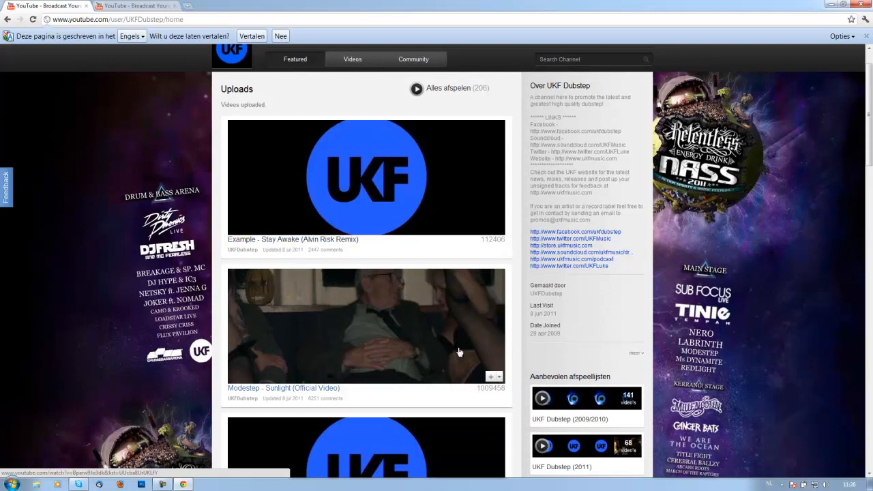
{"action": "mouse_move", "coordinate": [366, 370]}
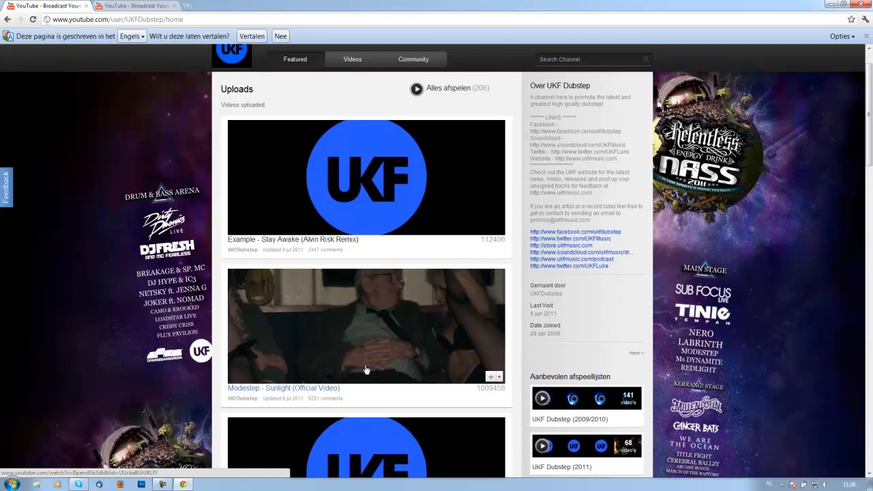
{"action": "mouse_move", "coordinate": [346, 331]}
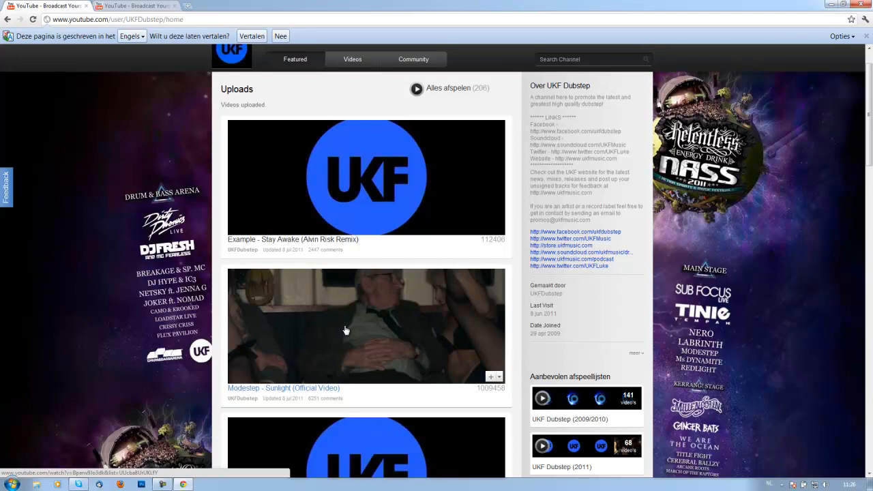
{"action": "left_click", "coordinate": [366, 324]}
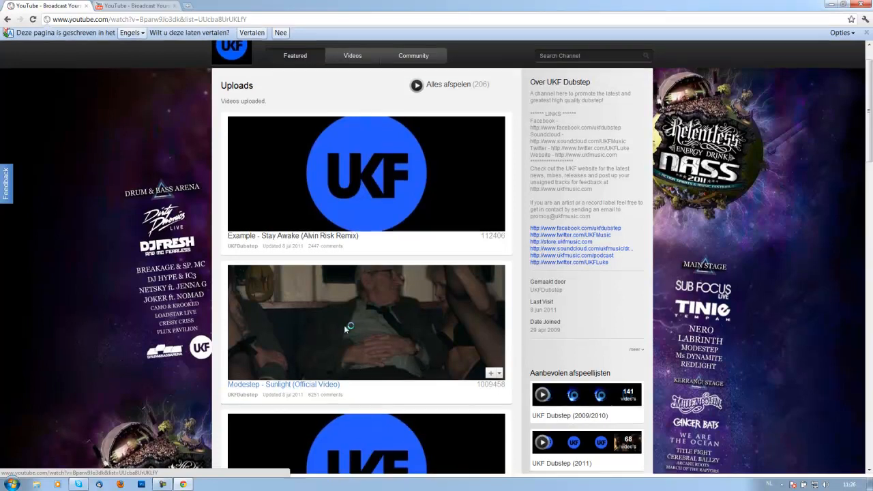
{"action": "left_click", "coordinate": [366, 322]}
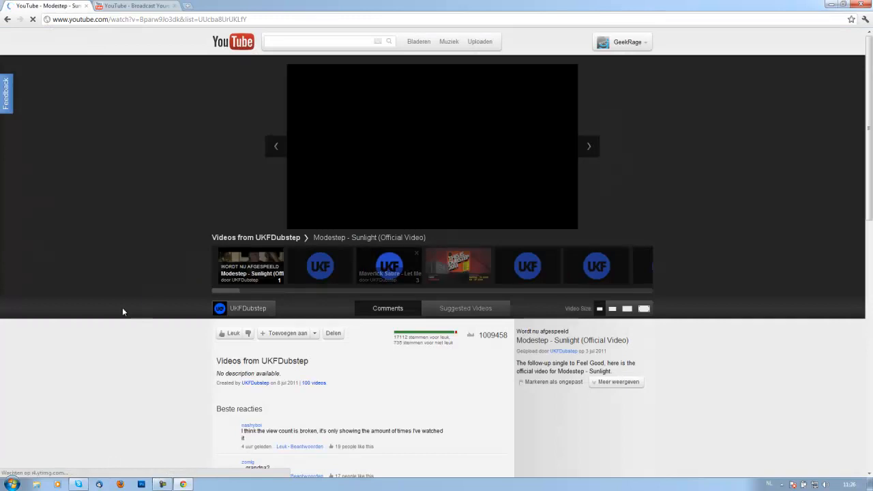
{"action": "left_click", "coordinate": [431, 146]}
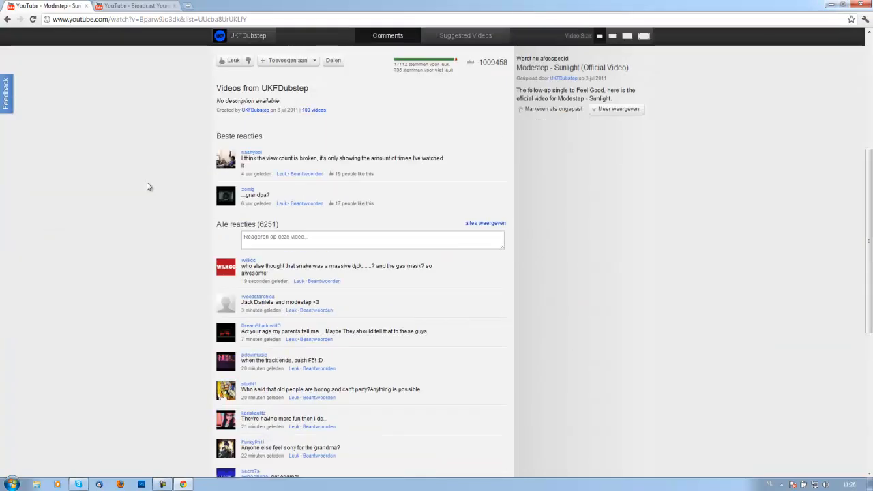
{"action": "mouse_move", "coordinate": [210, 73]}
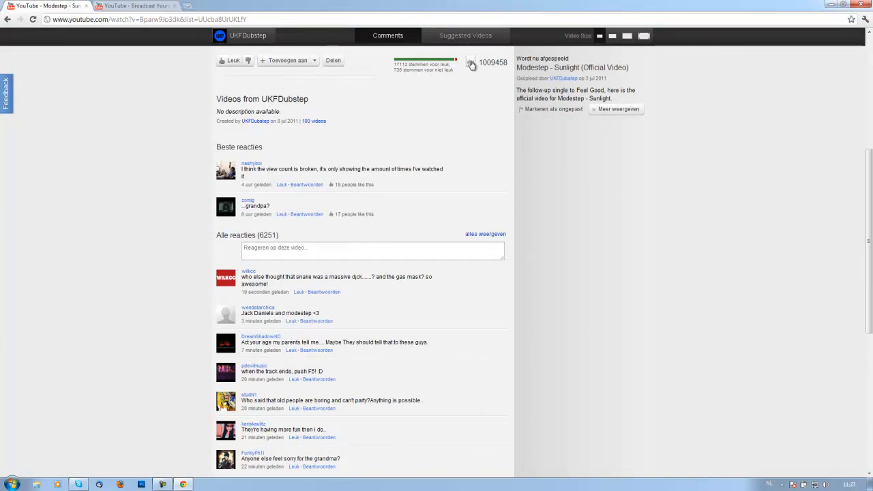
{"action": "left_click", "coordinate": [470, 63]}
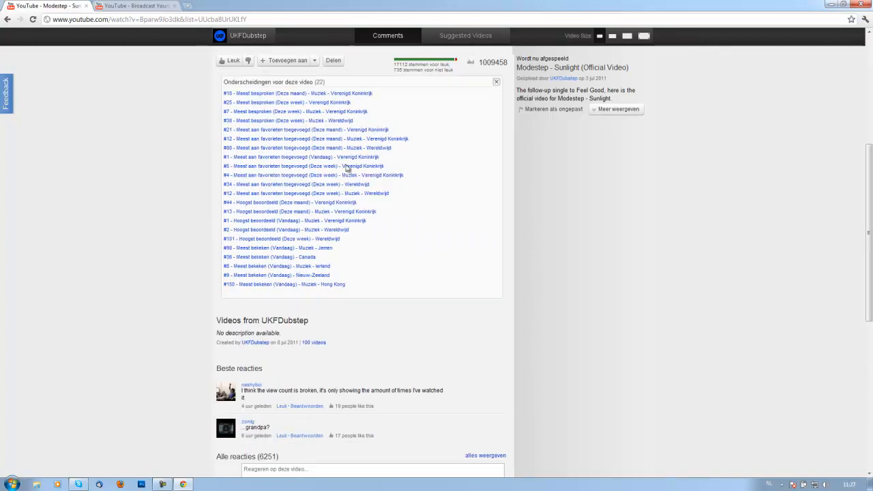
{"action": "mouse_move", "coordinate": [331, 296]}
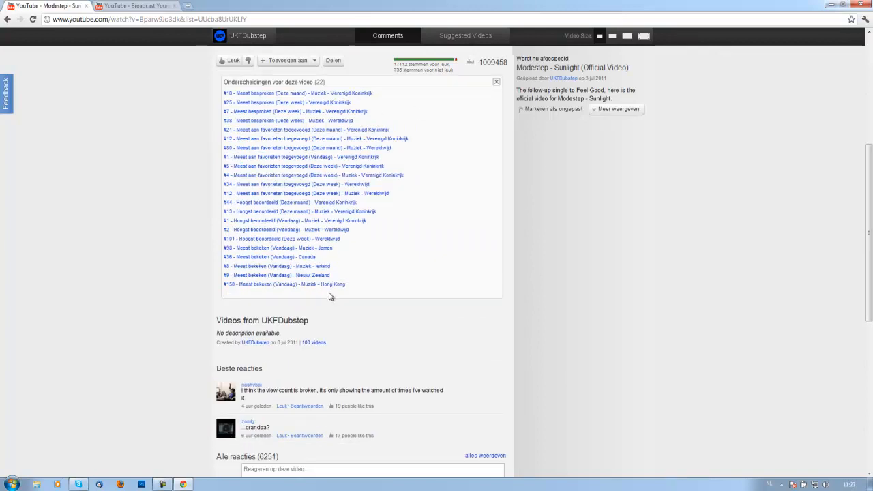
{"action": "mouse_move", "coordinate": [473, 65]}
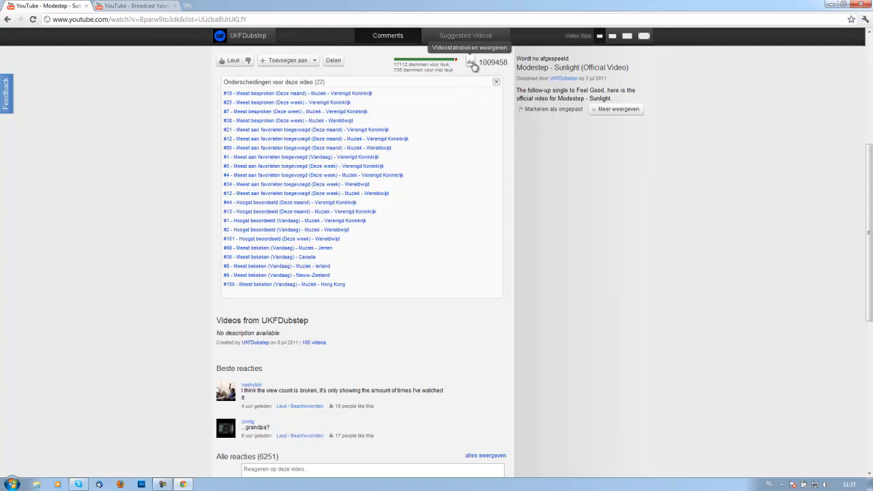
{"action": "left_click", "coordinate": [496, 82]}
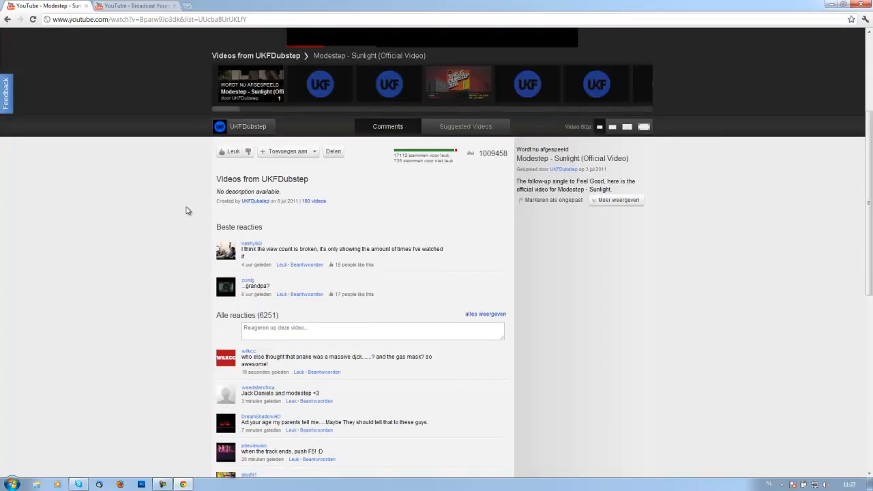
Browse the Suggested Videos grid of related Modestep and UKF tracks
{"action": "scroll", "scroll_direction": "down", "scroll_amount": 3}
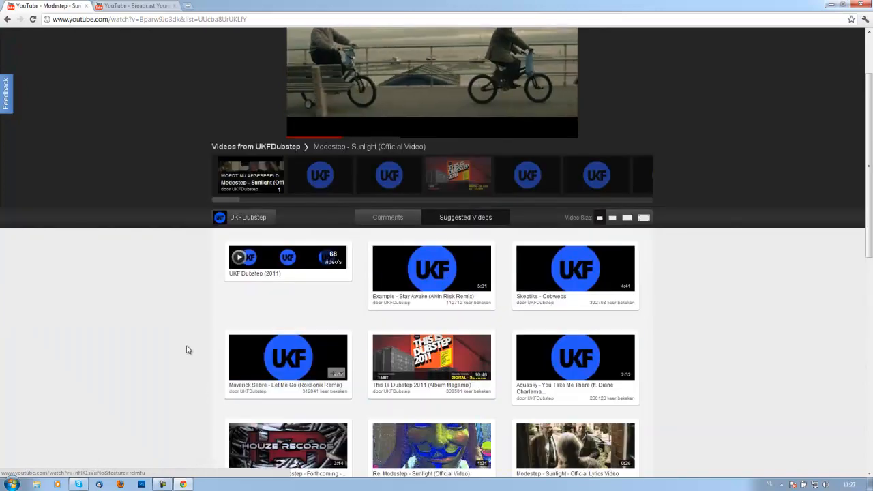
{"action": "scroll", "scroll_direction": "down", "scroll_amount": 3}
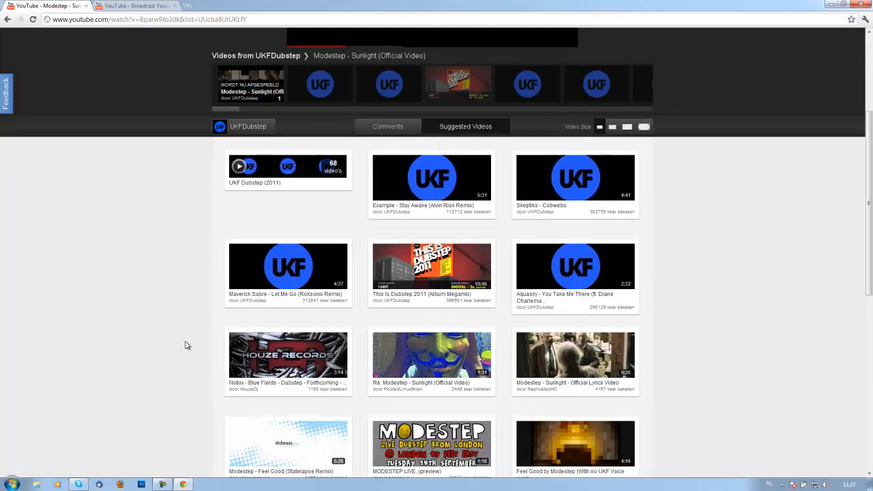
{"action": "scroll", "scroll_direction": "down", "scroll_amount": 3}
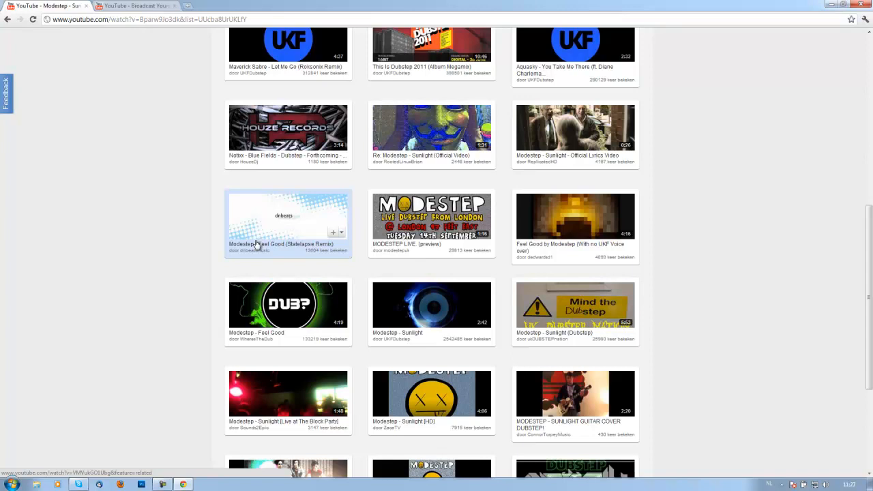
{"action": "mouse_move", "coordinate": [122, 278]}
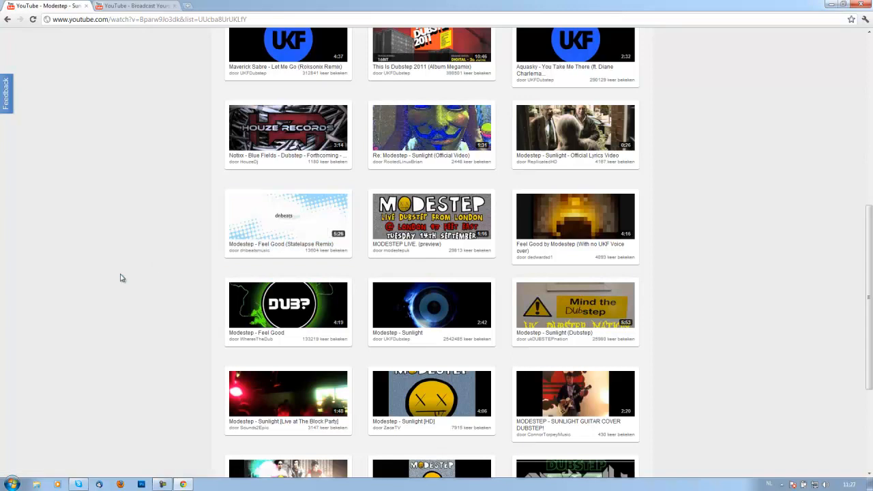
{"action": "scroll", "scroll_direction": "down", "scroll_amount": 3}
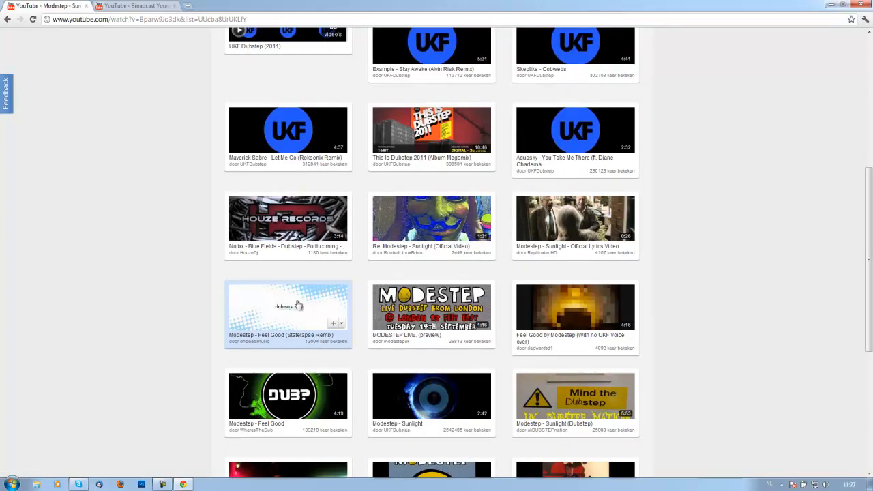
{"action": "mouse_move", "coordinate": [180, 332]}
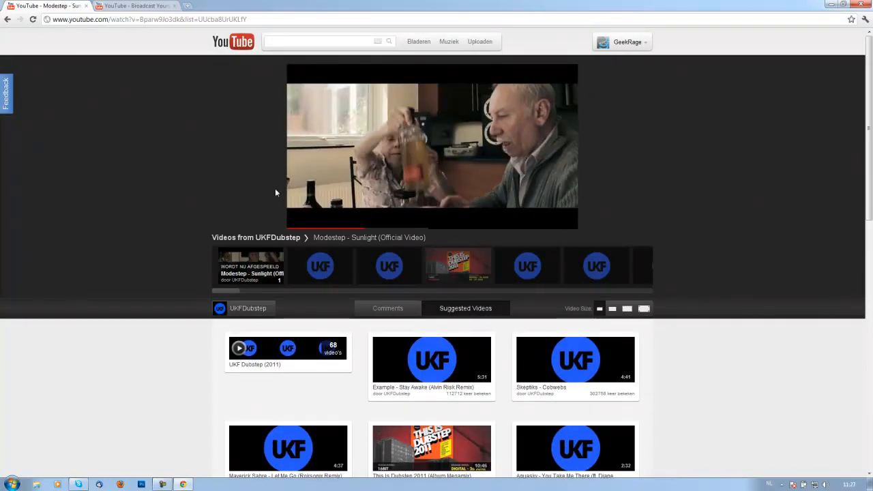
Step back through the UKF Dubstep playlist to Skism - The Blank and pause it
{"action": "left_click", "coordinate": [431, 146]}
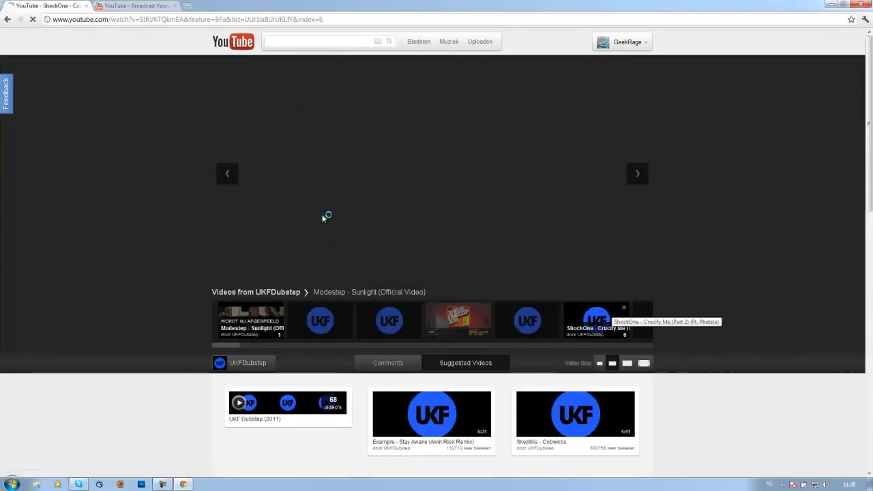
{"action": "left_click", "coordinate": [596, 321]}
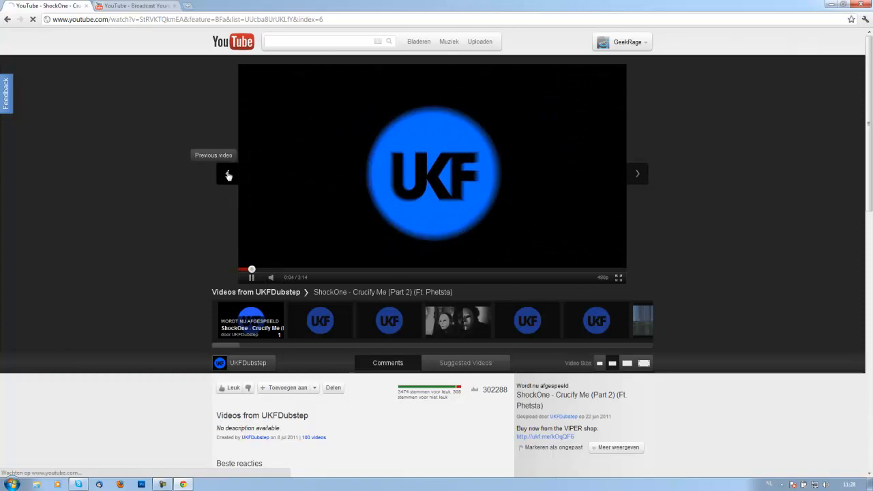
{"action": "left_click", "coordinate": [229, 174]}
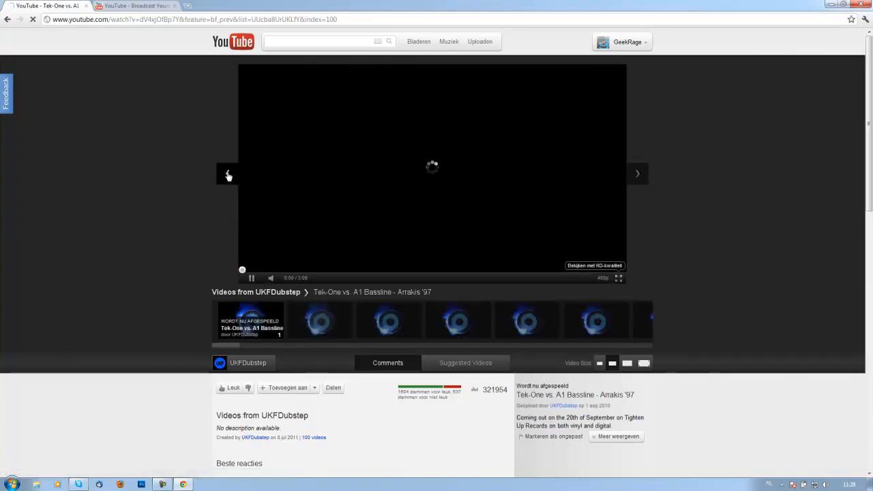
{"action": "left_click", "coordinate": [637, 173]}
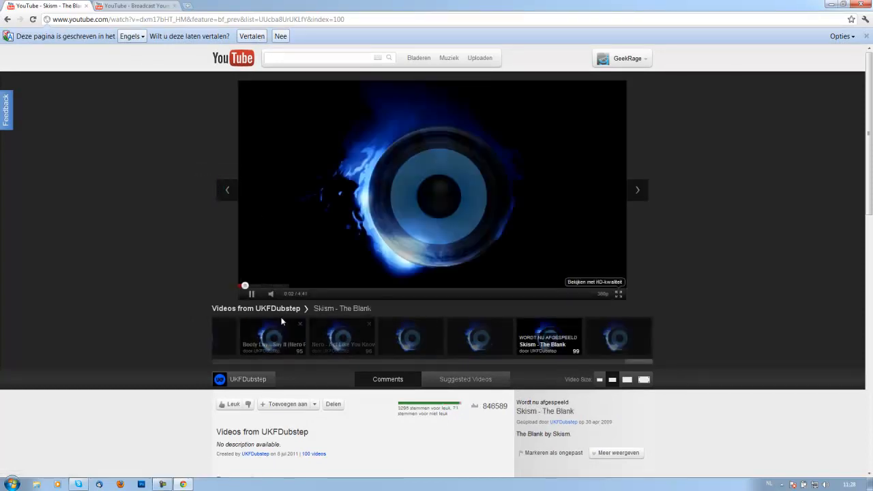
{"action": "scroll", "scroll_direction": "down", "scroll_amount": 3}
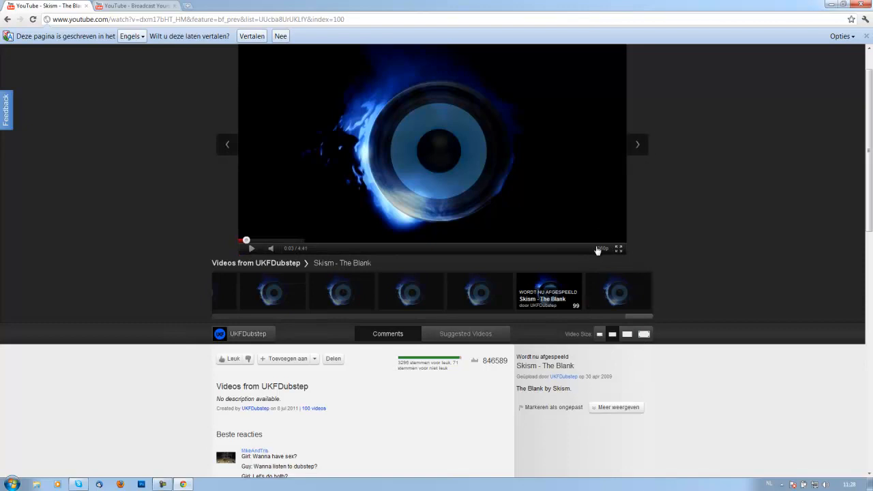
{"action": "left_click", "coordinate": [602, 248]}
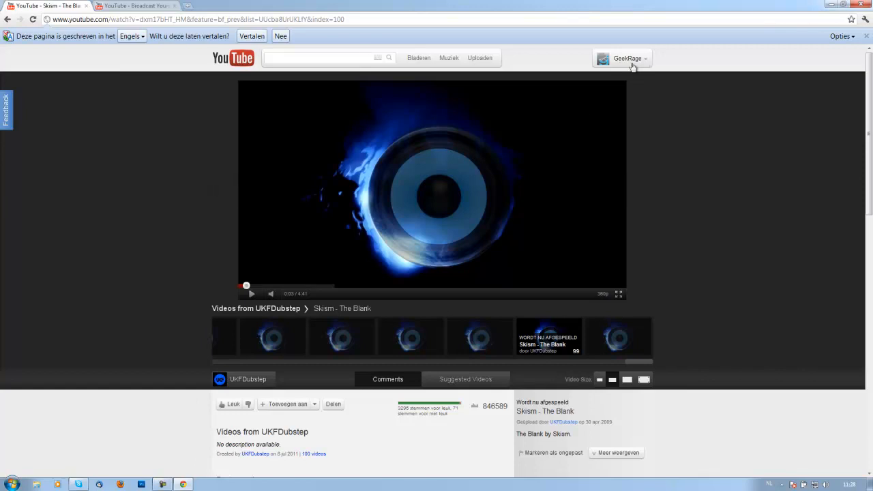
Open GeekRage's own channel page and scroll through its uploads
{"action": "left_click", "coordinate": [627, 58]}
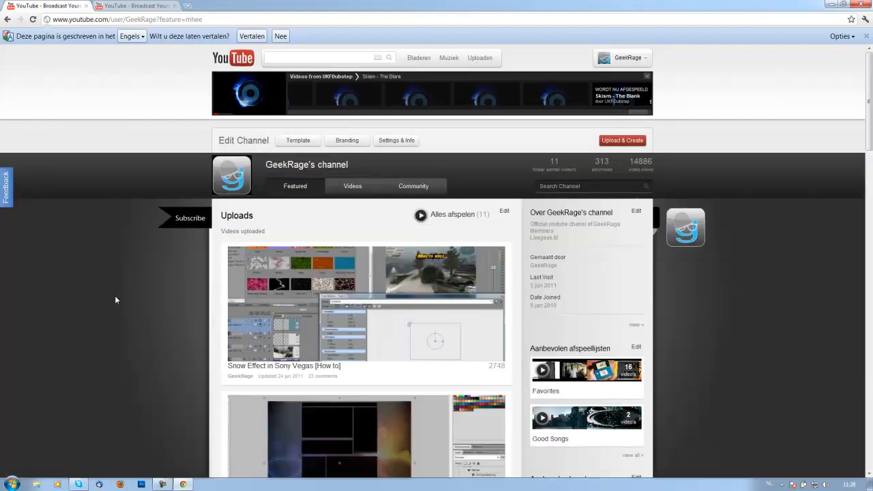
{"action": "scroll", "scroll_direction": "down", "scroll_amount": 3}
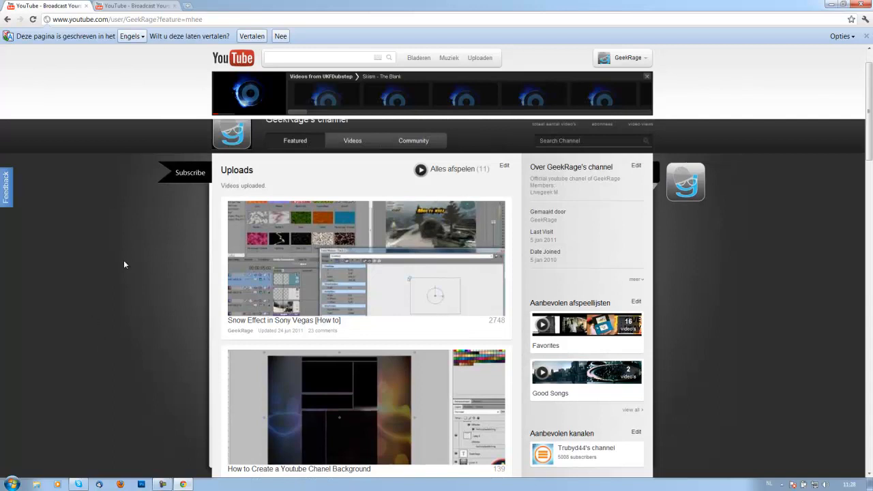
{"action": "scroll", "scroll_direction": "down", "scroll_amount": 3}
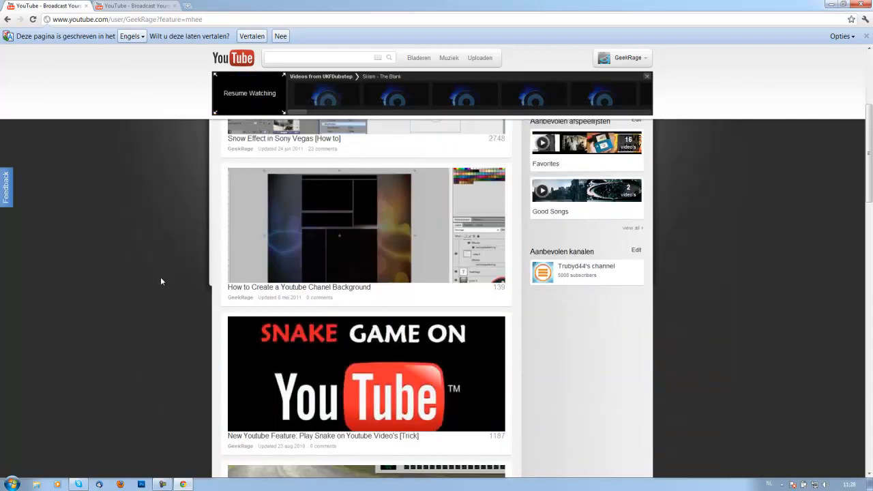
{"action": "scroll", "scroll_direction": "down", "scroll_amount": 3}
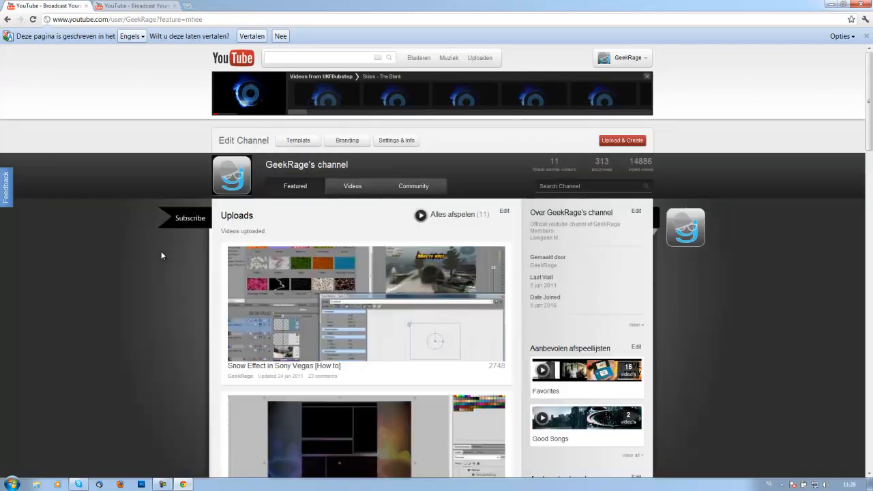
{"action": "mouse_move", "coordinate": [382, 185]}
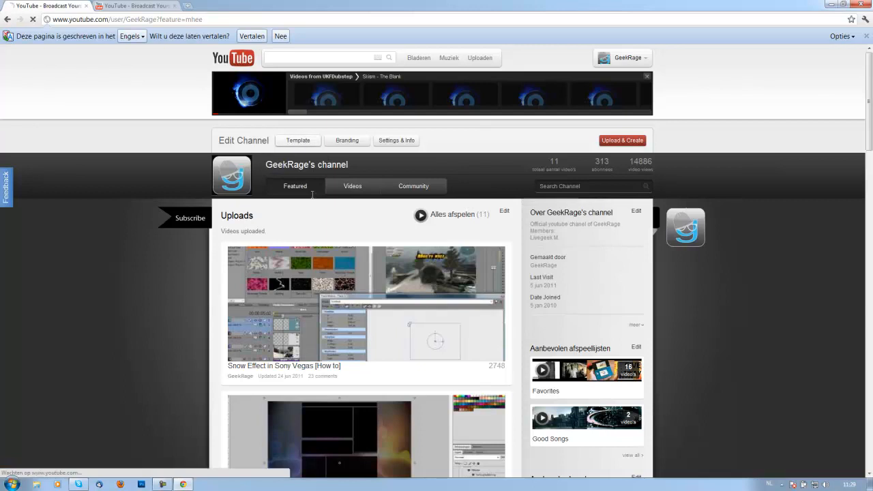
Open the Template editor and scroll through GeekRage's channel preview
{"action": "left_click", "coordinate": [298, 140]}
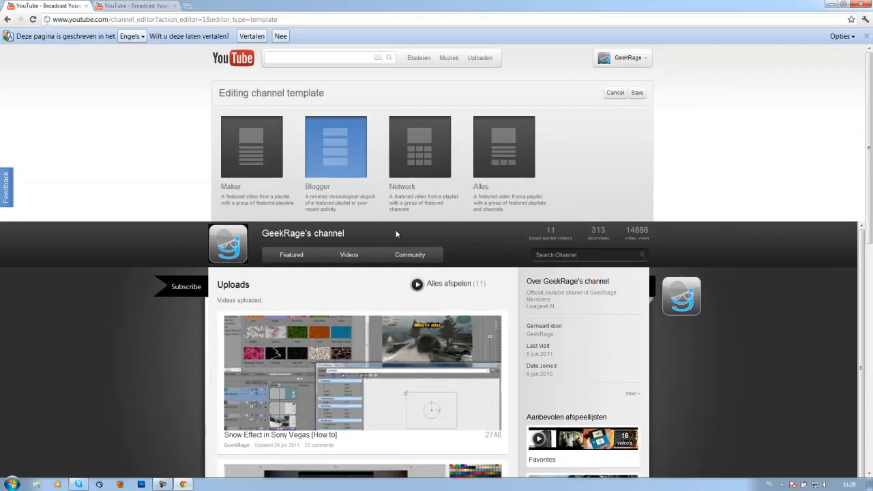
{"action": "mouse_move", "coordinate": [313, 180]}
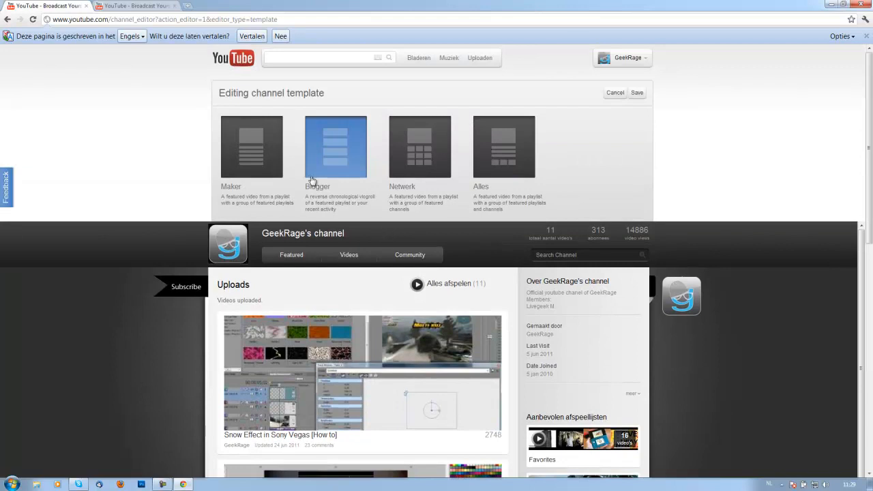
{"action": "mouse_move", "coordinate": [325, 188]}
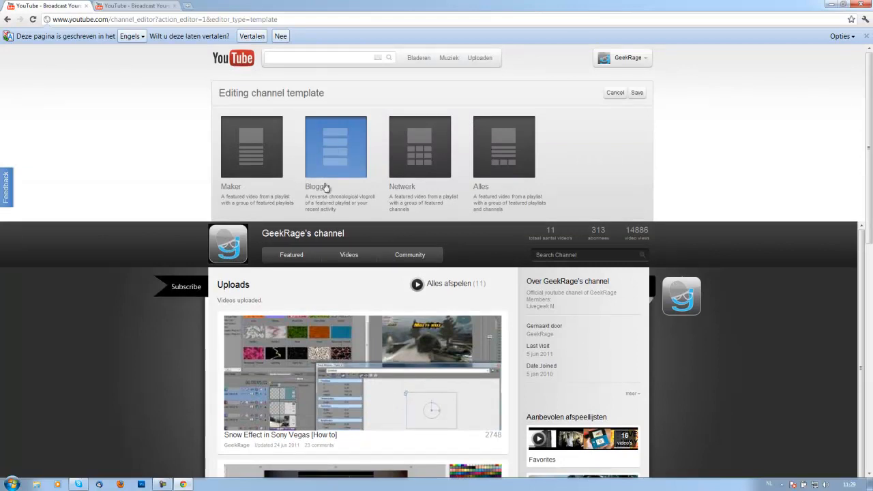
{"action": "scroll", "scroll_direction": "down", "scroll_amount": 3}
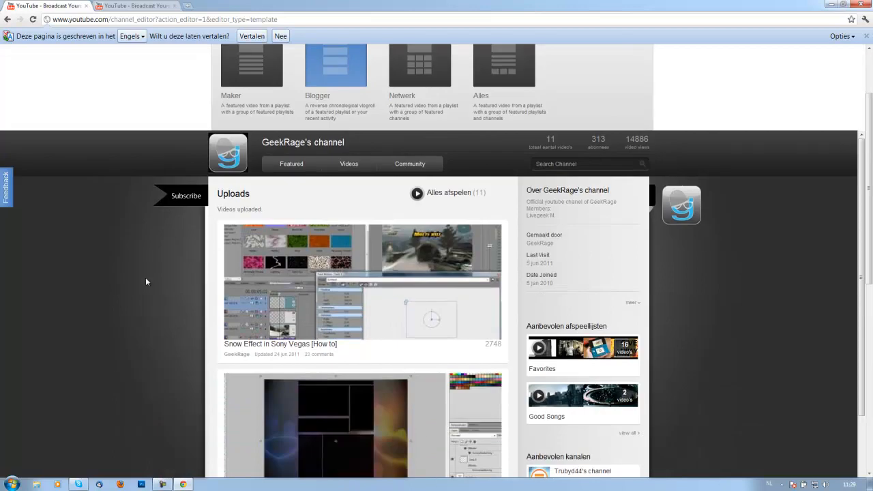
{"action": "scroll", "scroll_direction": "down", "scroll_amount": 3}
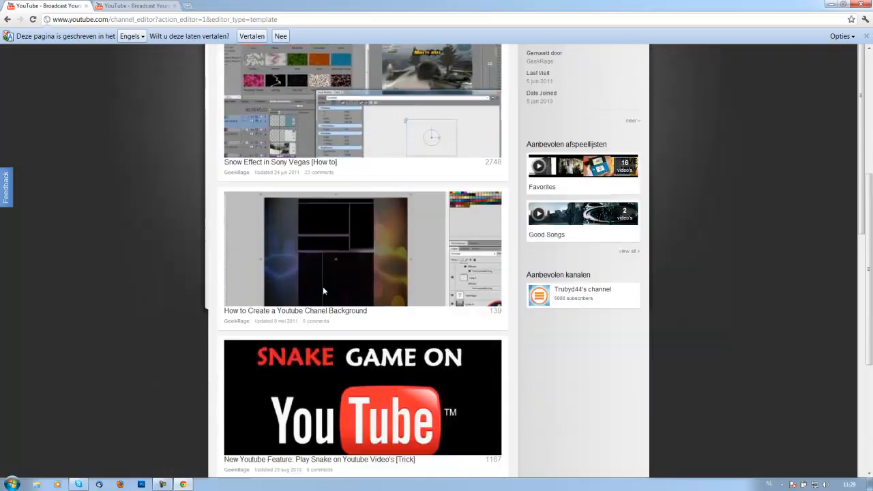
{"action": "scroll", "scroll_direction": "down", "scroll_amount": 3}
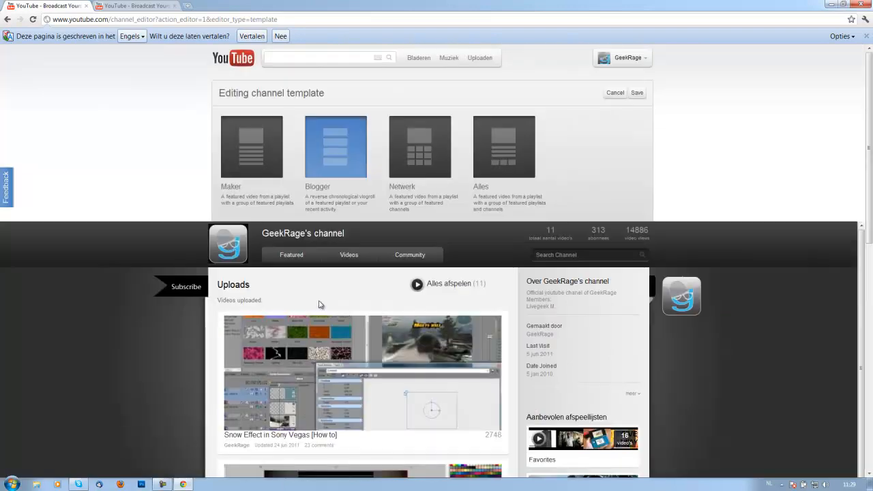
Preview the Maker and Netwerk templates, dismissing the Windows colour scheme warning
{"action": "left_click", "coordinate": [250, 147]}
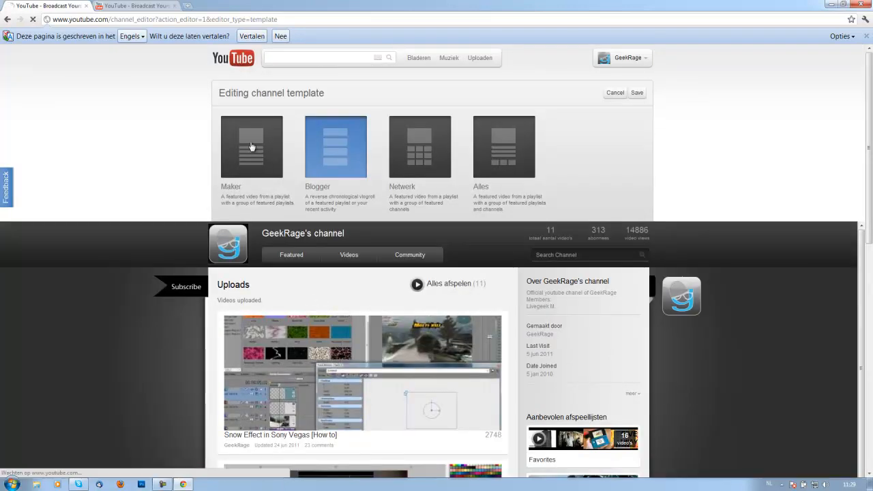
{"action": "left_click", "coordinate": [251, 146]}
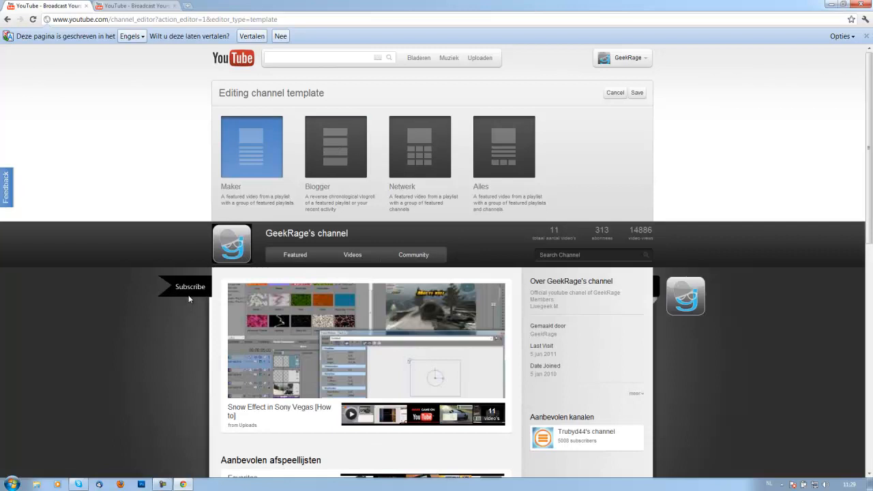
{"action": "scroll", "scroll_direction": "down", "scroll_amount": 3}
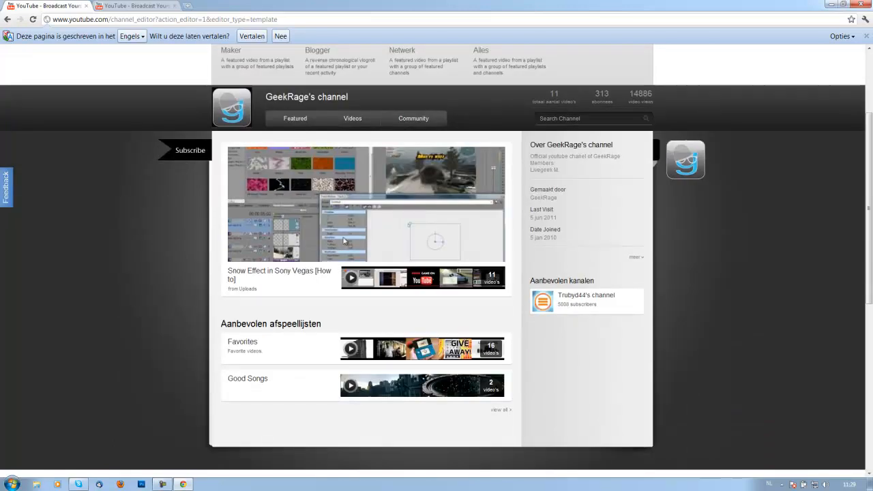
{"action": "mouse_move", "coordinate": [335, 225]}
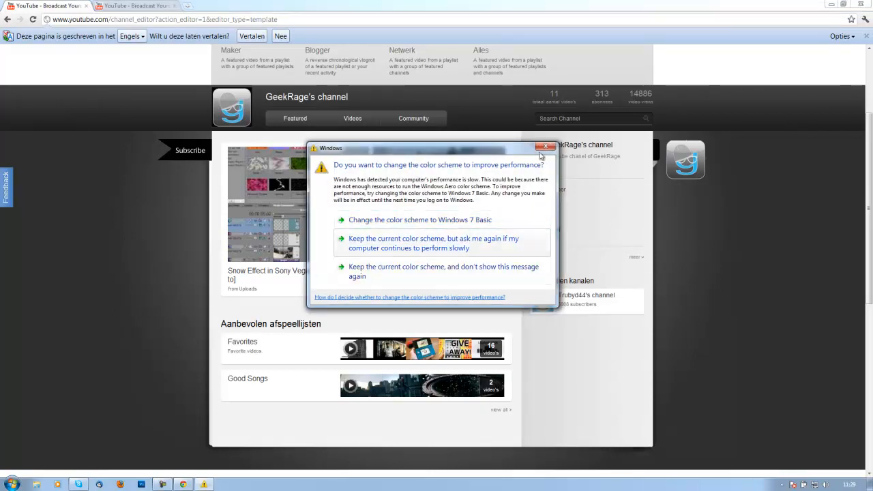
{"action": "left_click", "coordinate": [546, 147]}
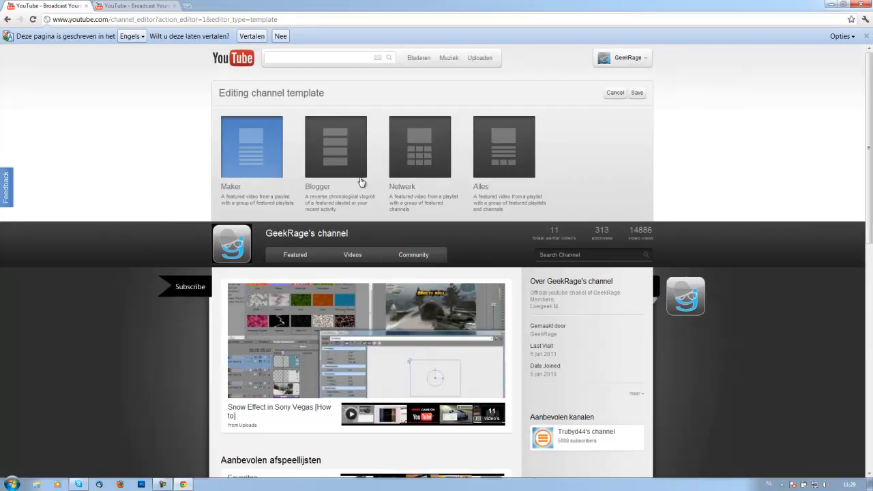
{"action": "left_click", "coordinate": [419, 146]}
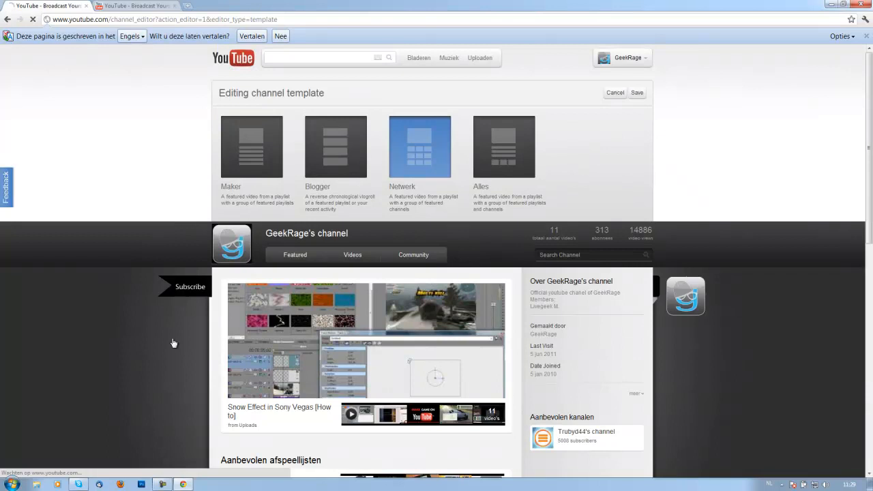
{"action": "scroll", "scroll_direction": "down", "scroll_amount": 3}
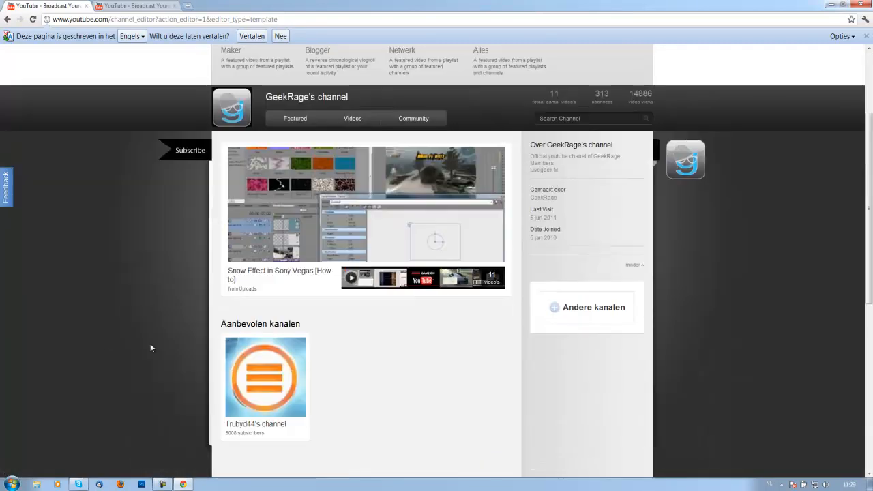
{"action": "scroll", "scroll_direction": "down", "scroll_amount": 3}
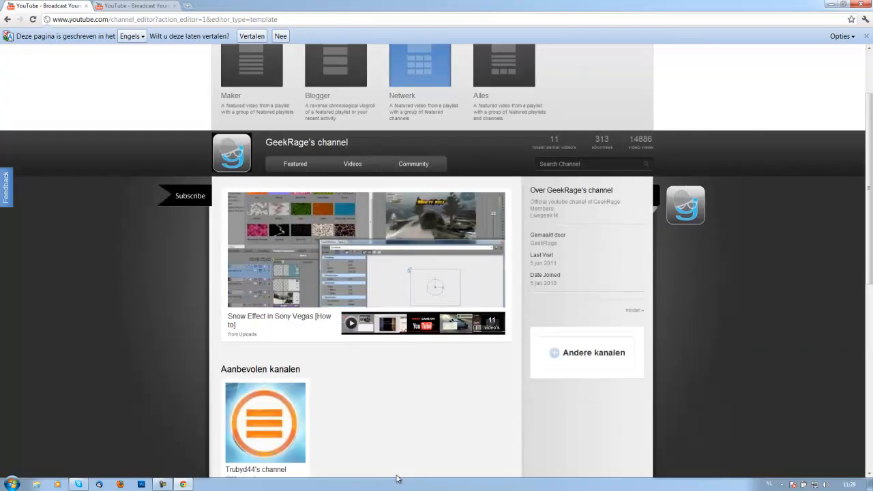
{"action": "mouse_move", "coordinate": [188, 404]}
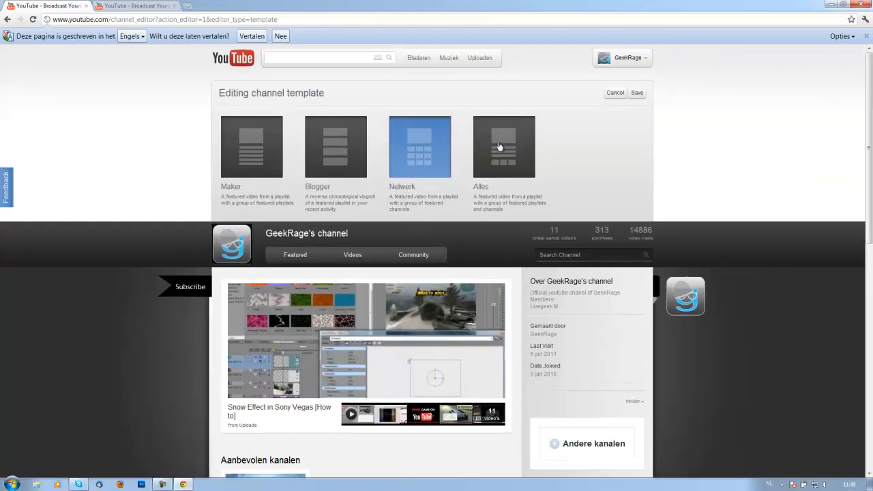
Try the Alles template, then pick Blogger and save it
{"action": "left_click", "coordinate": [504, 147]}
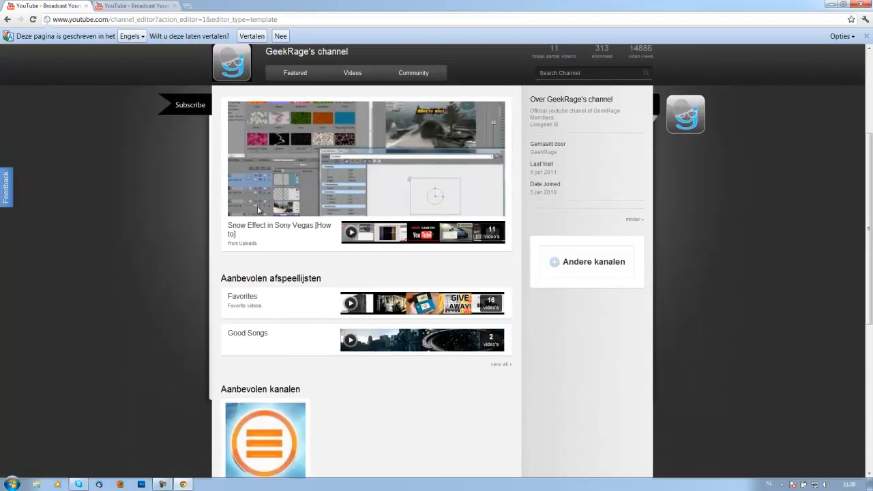
{"action": "scroll", "scroll_direction": "down", "scroll_amount": 3}
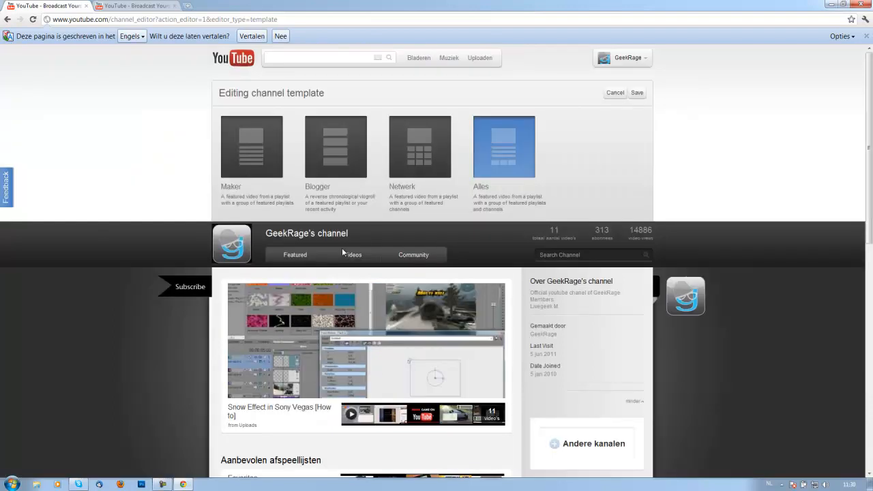
{"action": "mouse_move", "coordinate": [345, 255]}
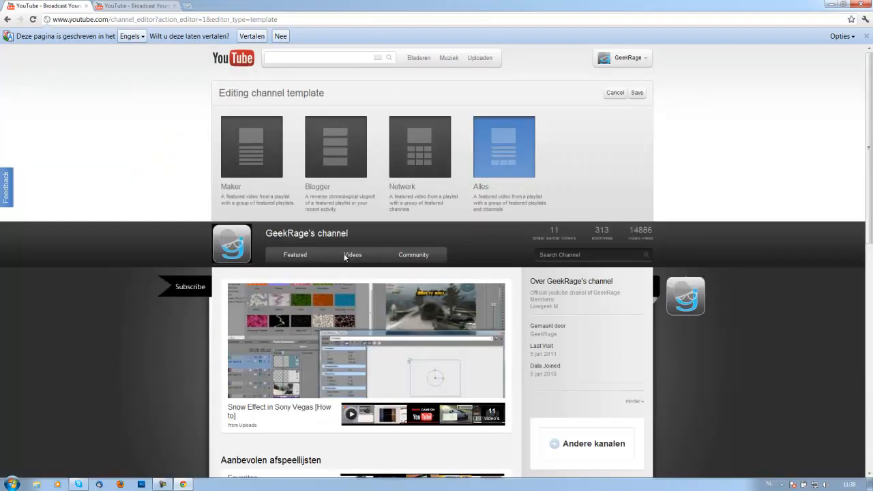
{"action": "mouse_move", "coordinate": [312, 254]}
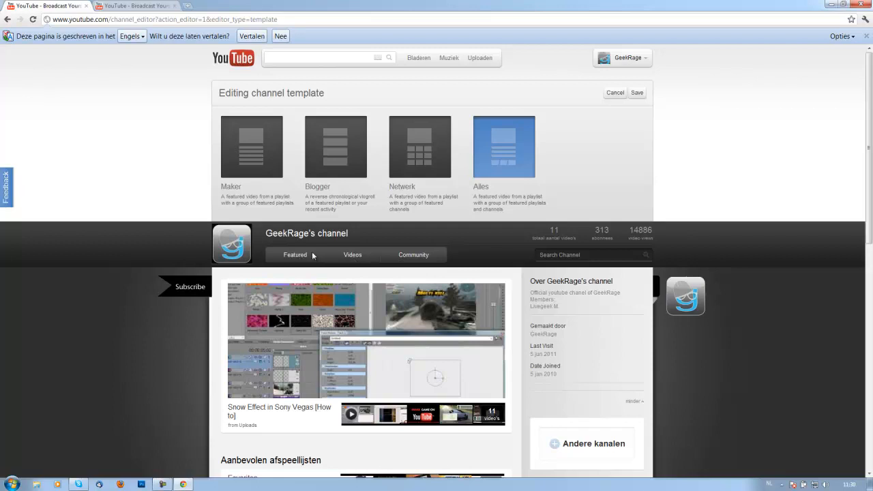
{"action": "mouse_move", "coordinate": [568, 116]}
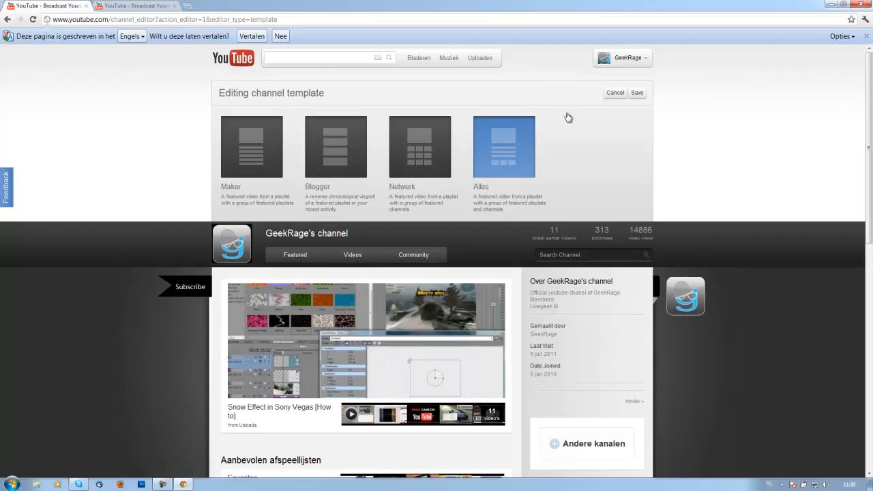
{"action": "left_click", "coordinate": [335, 146]}
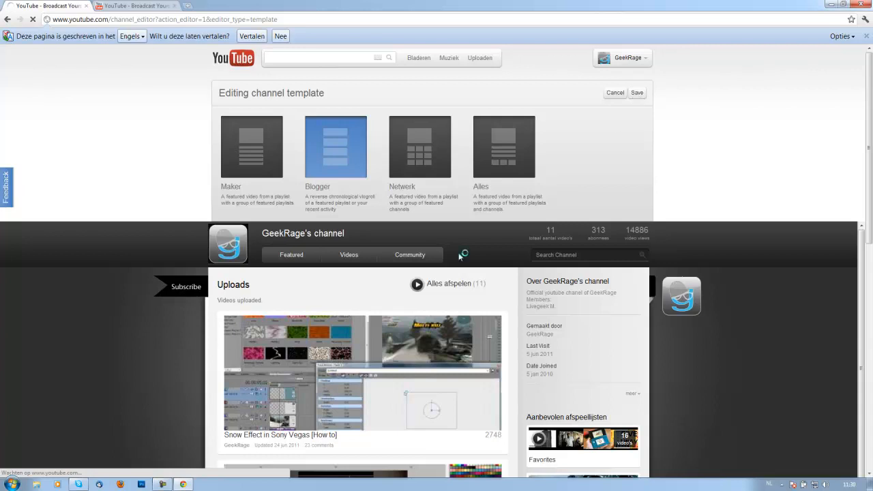
{"action": "left_click", "coordinate": [614, 93]}
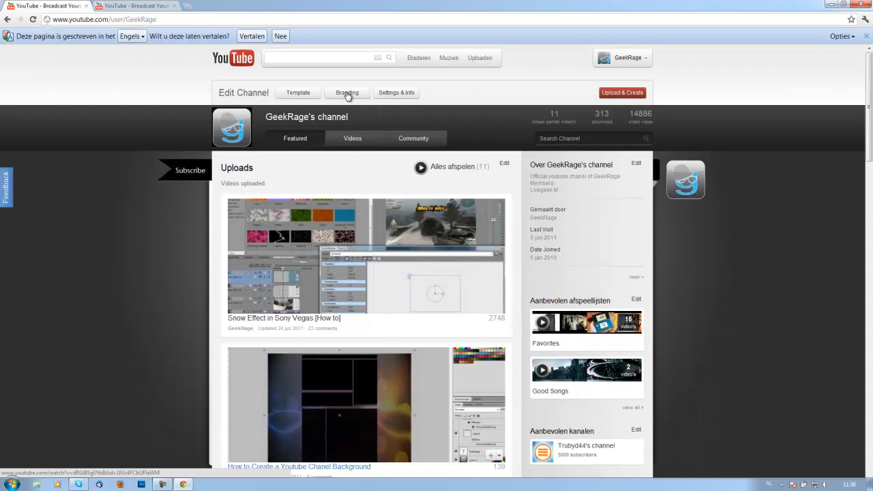
Set the channel background to grey #666666 in Branding and save
{"action": "left_click", "coordinate": [347, 92]}
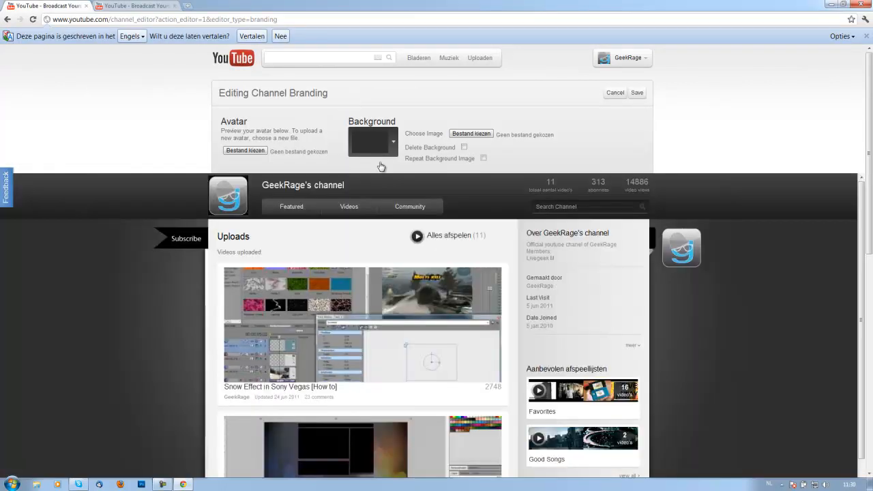
{"action": "left_click", "coordinate": [372, 142]}
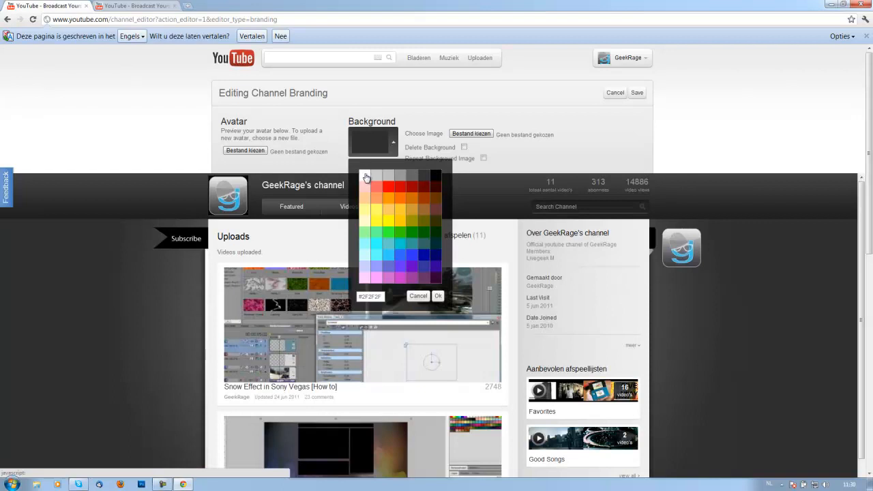
{"action": "left_click", "coordinate": [375, 201]}
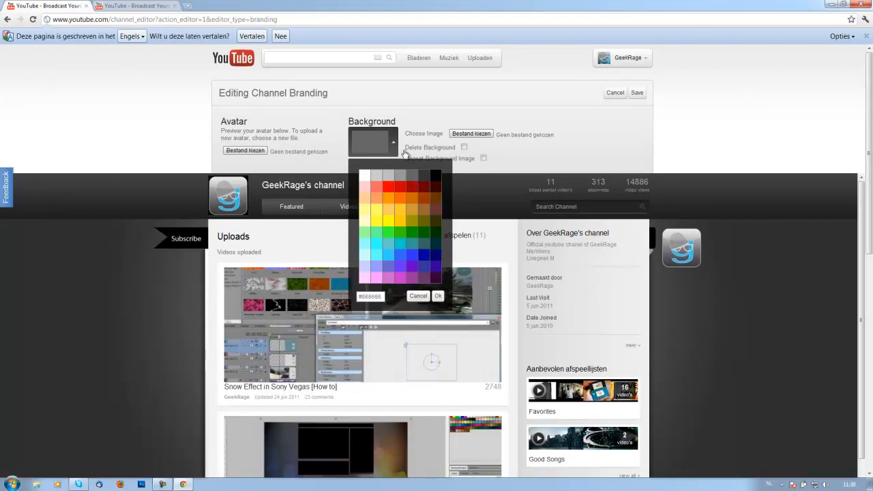
{"action": "mouse_move", "coordinate": [525, 192]}
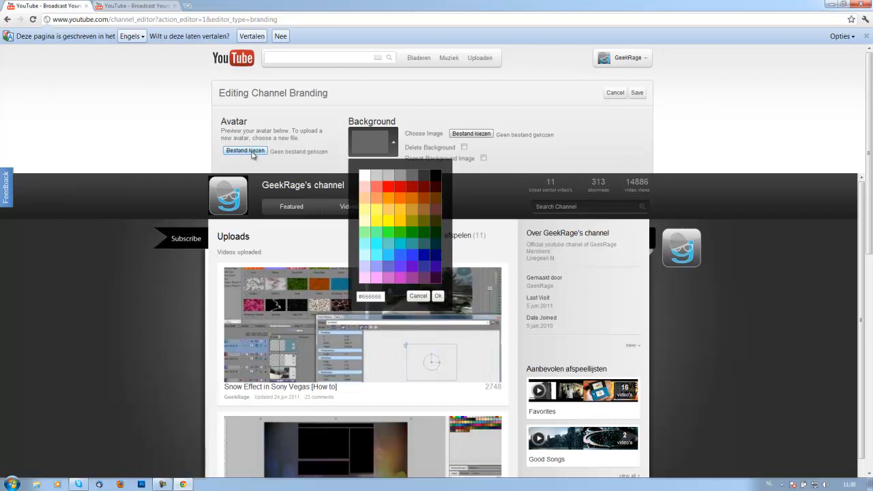
{"action": "mouse_move", "coordinate": [308, 138]}
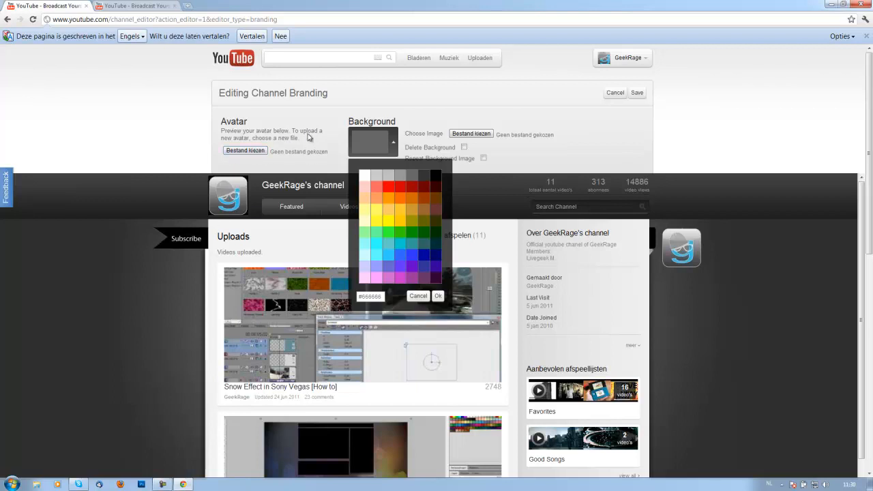
{"action": "left_click", "coordinate": [470, 133]}
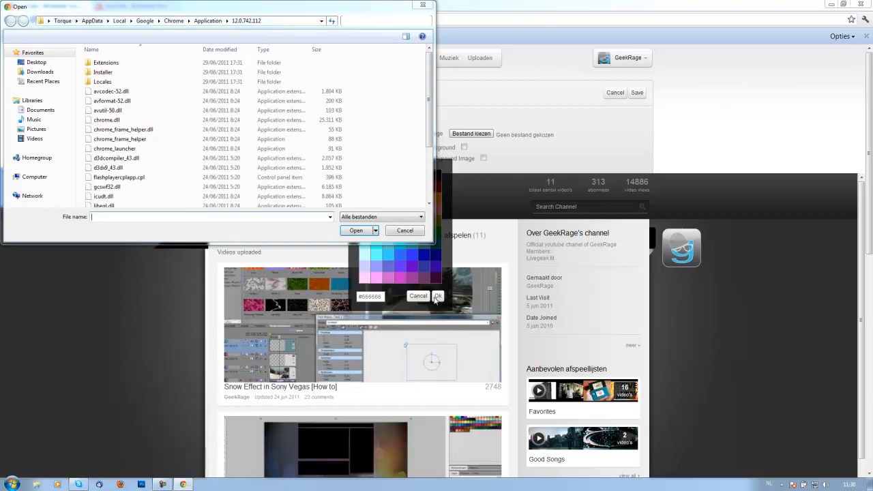
{"action": "left_click", "coordinate": [403, 230]}
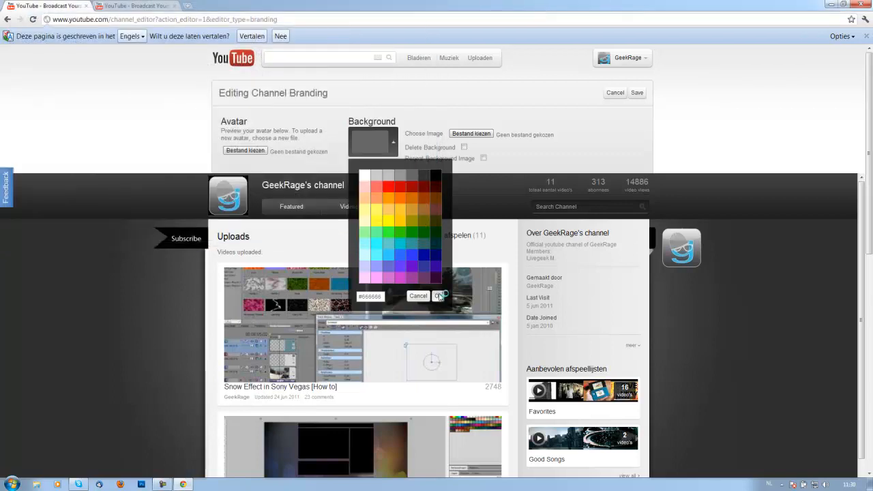
{"action": "left_click", "coordinate": [439, 295]}
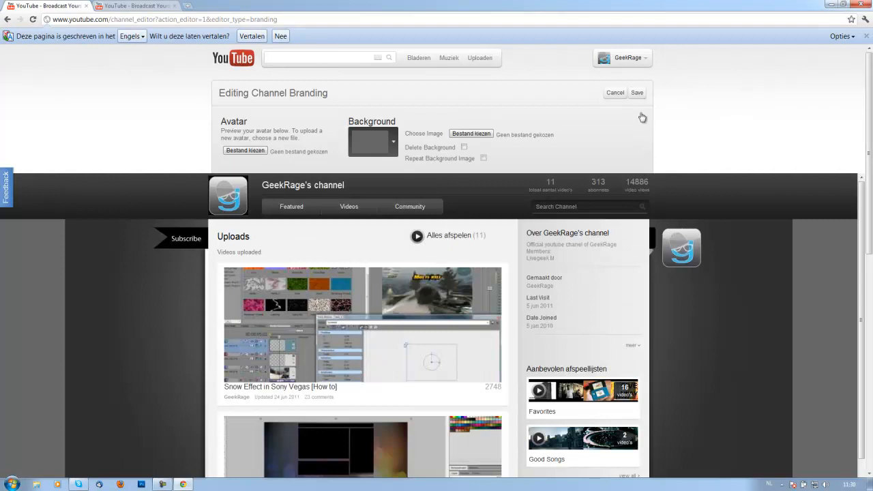
{"action": "left_click", "coordinate": [636, 92]}
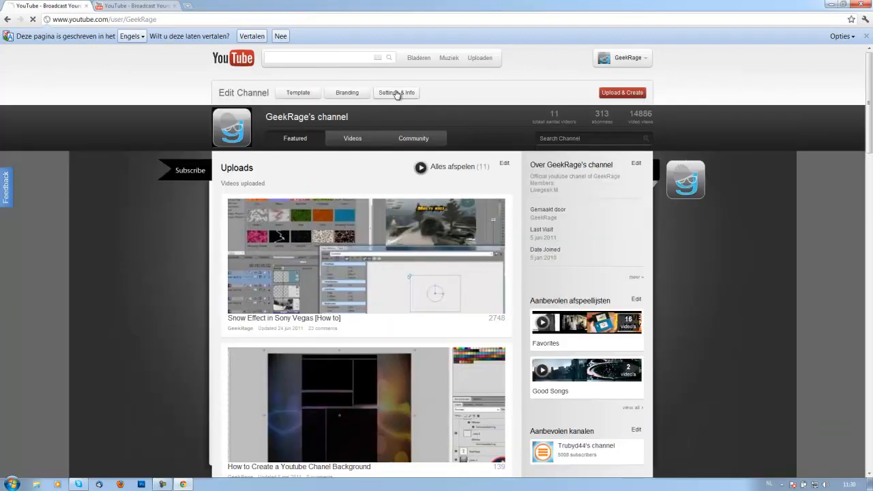
Review GeekRage's channel title, description, tags and visibility in the Edit Info & Settings form
{"action": "left_click", "coordinate": [396, 92]}
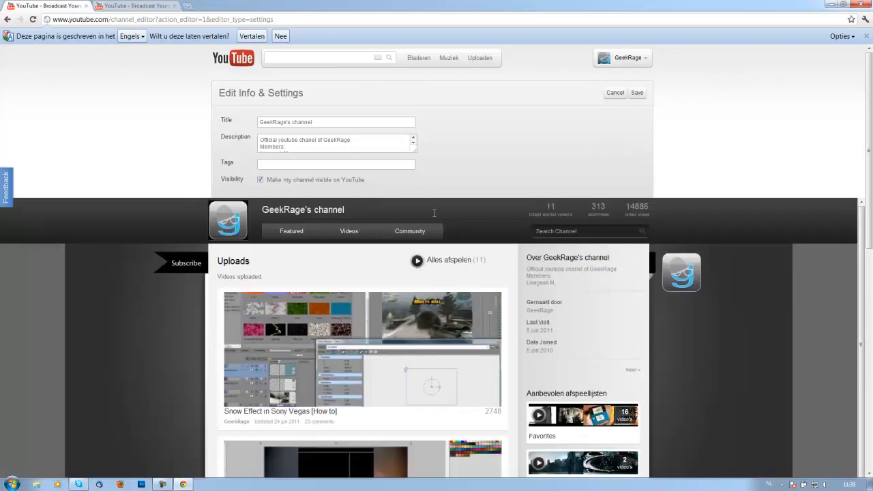
{"action": "scroll", "scroll_direction": "down", "scroll_amount": 3}
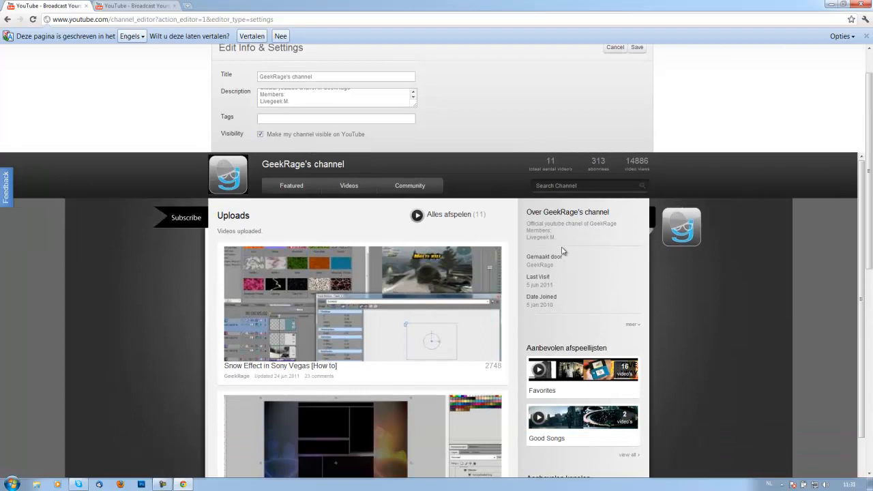
{"action": "mouse_move", "coordinate": [558, 240]}
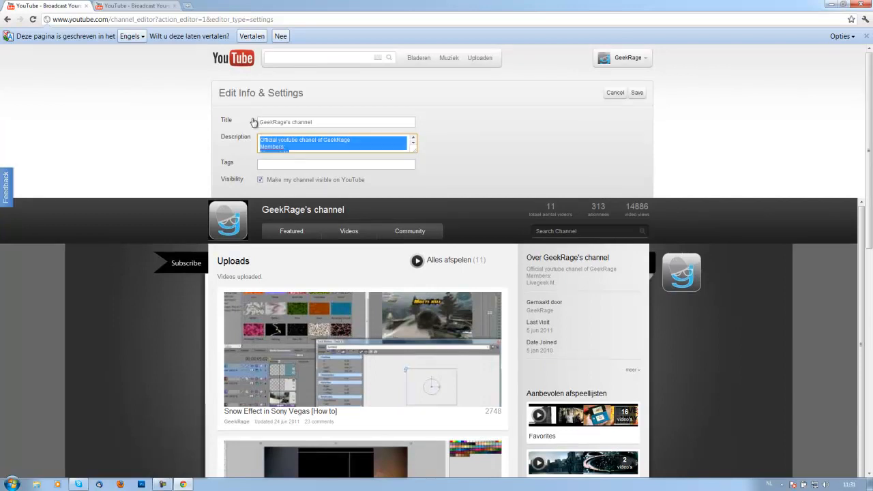
{"action": "left_click", "coordinate": [335, 163]}
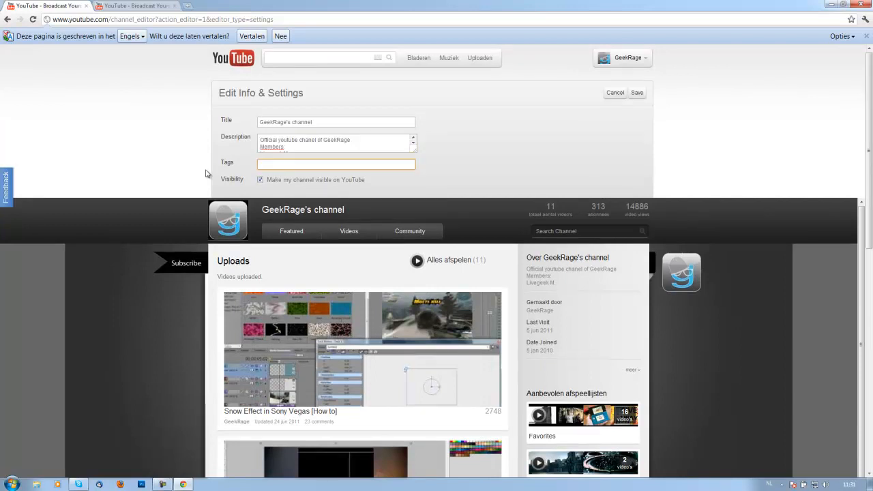
{"action": "scroll", "scroll_direction": "down", "scroll_amount": 3}
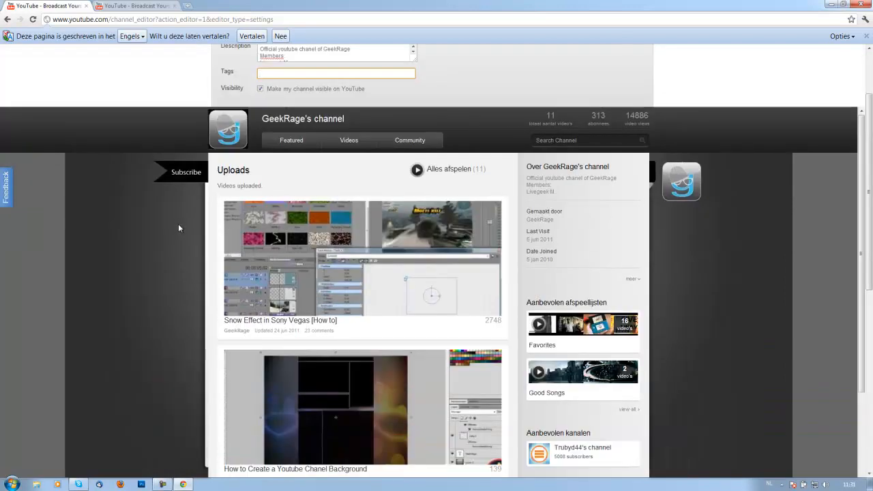
{"action": "scroll", "scroll_direction": "down", "scroll_amount": 3}
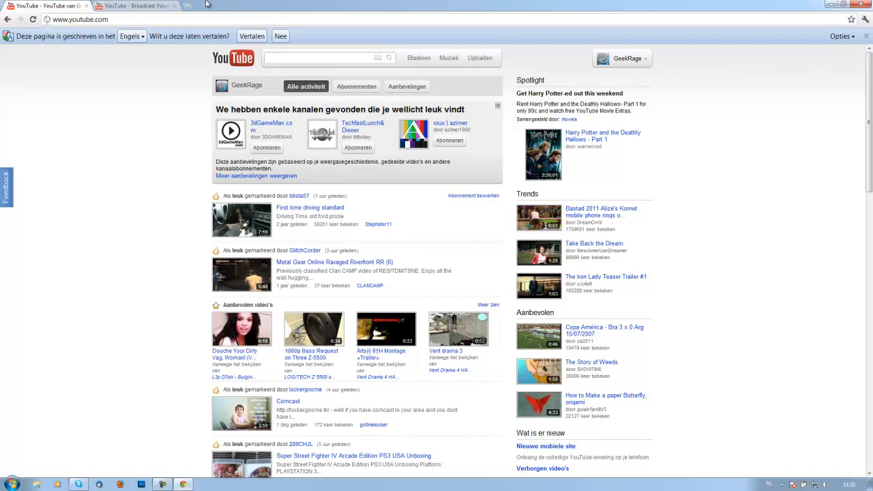
Switch to the second browser tab showing the Cosmic Panda welcome page
{"action": "left_click", "coordinate": [136, 5]}
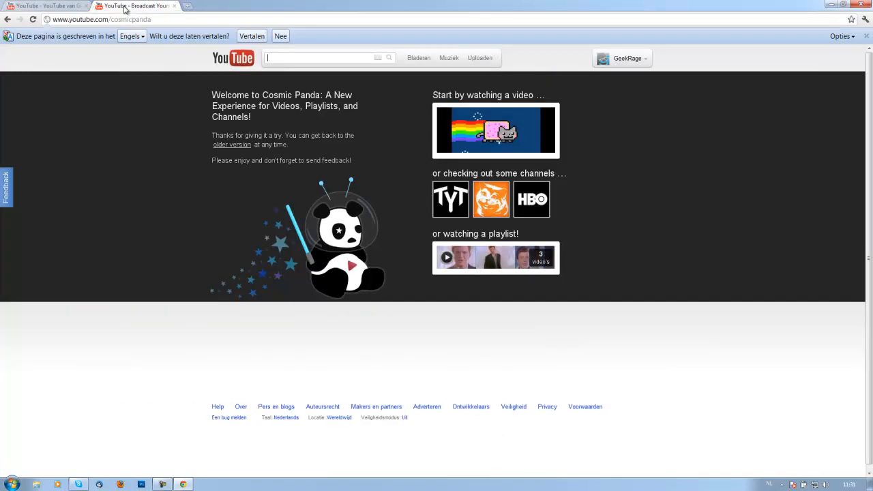
{"action": "mouse_move", "coordinate": [95, 252]}
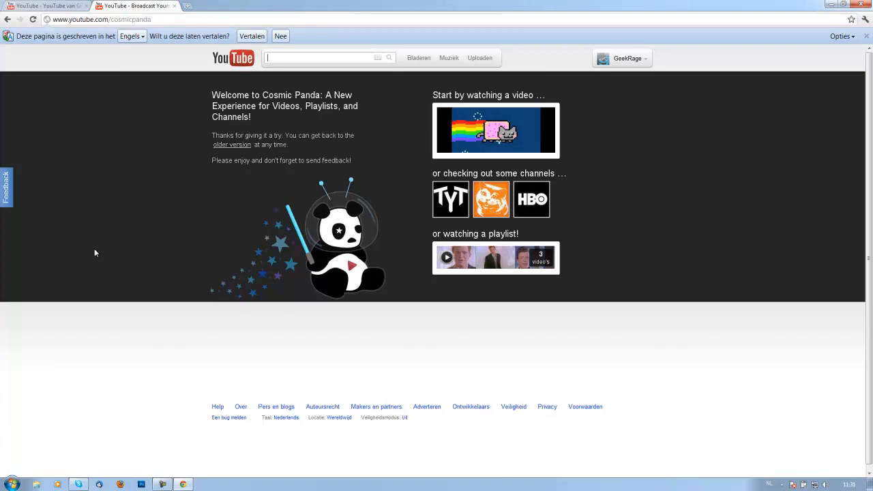
{"action": "mouse_move", "coordinate": [191, 12]}
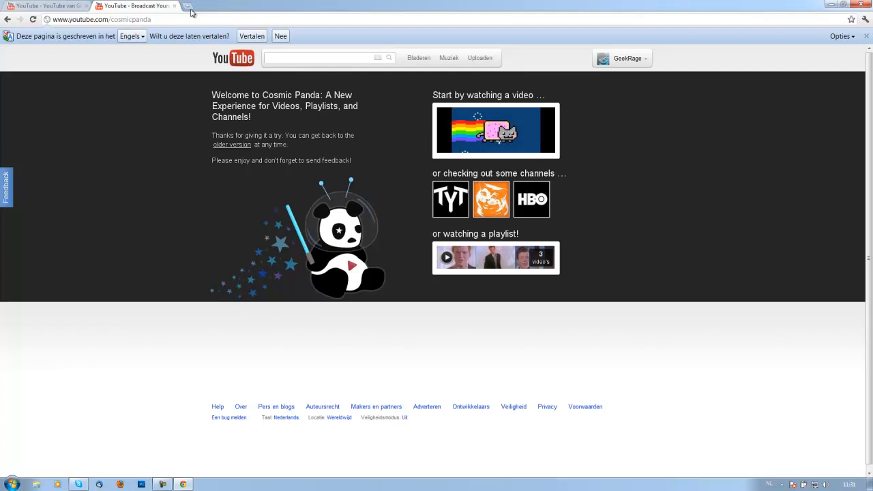
{"action": "mouse_move", "coordinate": [180, 9]}
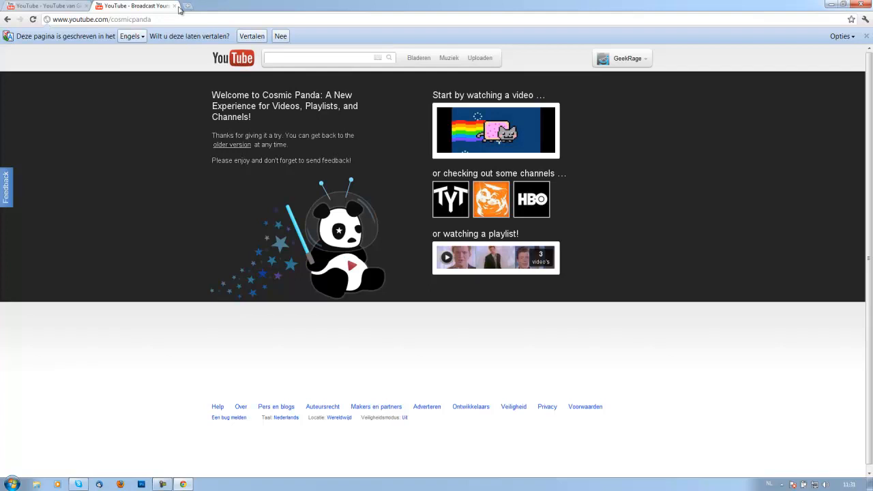
{"action": "mouse_move", "coordinate": [176, 13]}
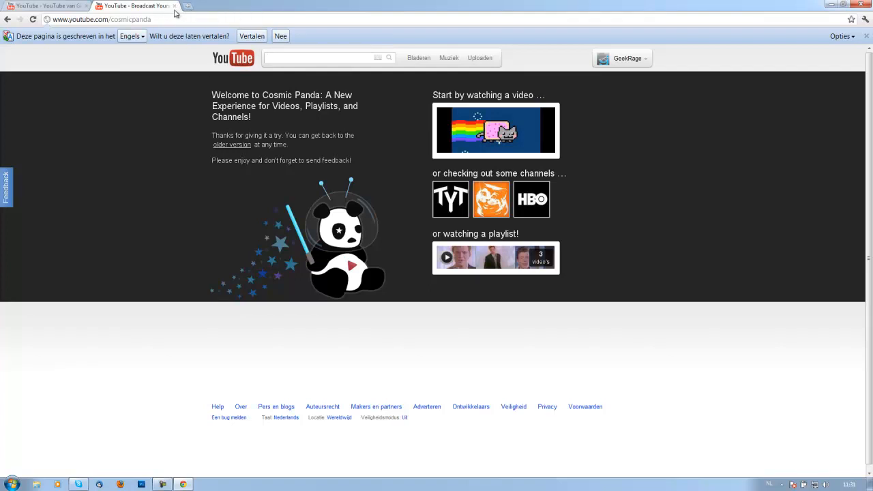
{"action": "mouse_move", "coordinate": [136, 5]}
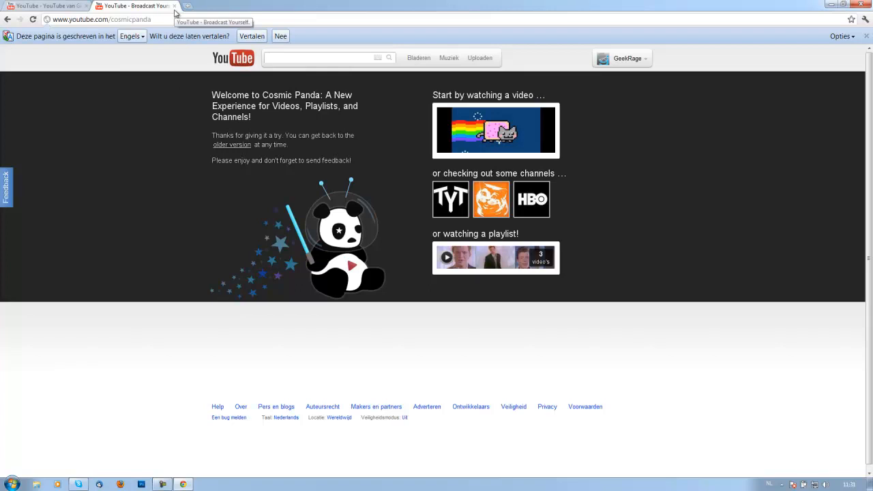